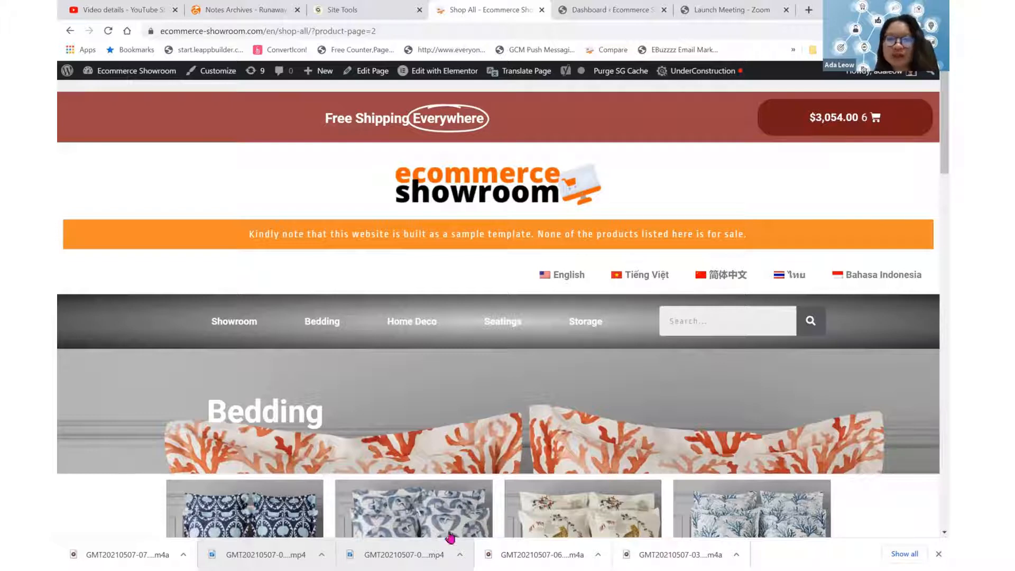
{"action": "mouse_move", "coordinate": [489, 344]}
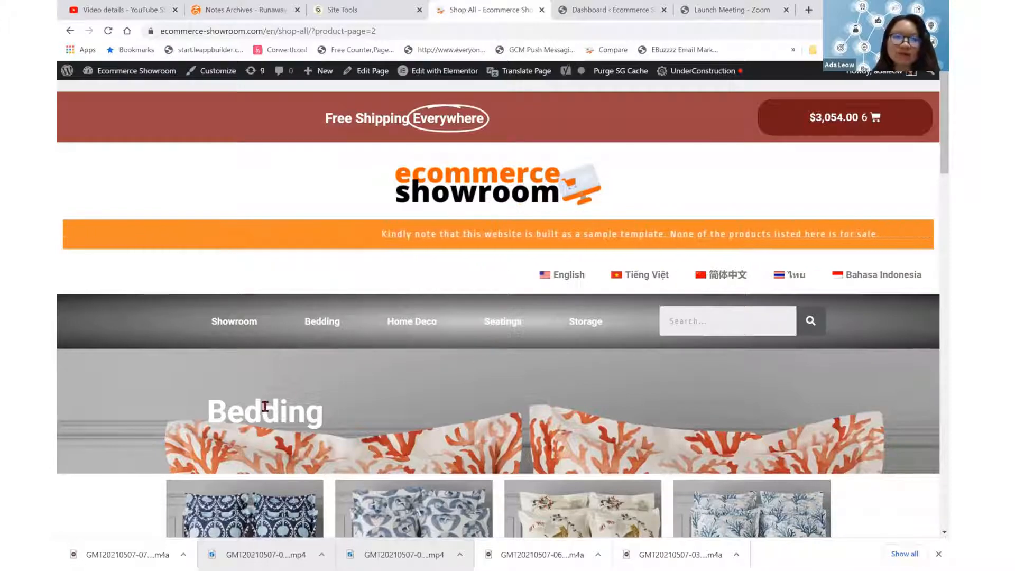
- Scroll through page 2 of the Shop All product listing
{"action": "scroll", "scroll_direction": "down", "scroll_amount": 3}
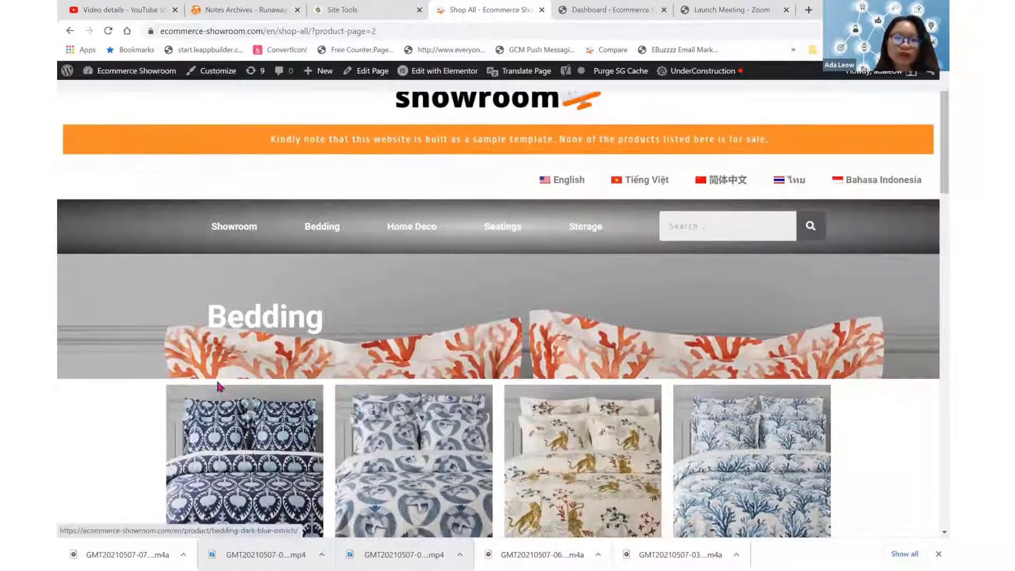
{"action": "scroll", "scroll_direction": "down", "scroll_amount": 3}
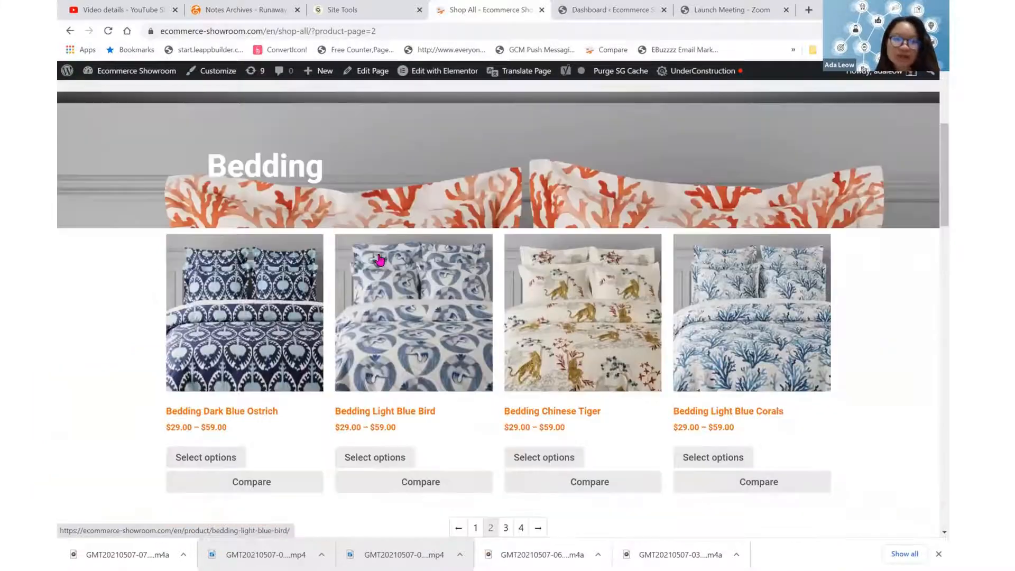
{"action": "scroll", "scroll_direction": "down", "scroll_amount": 3}
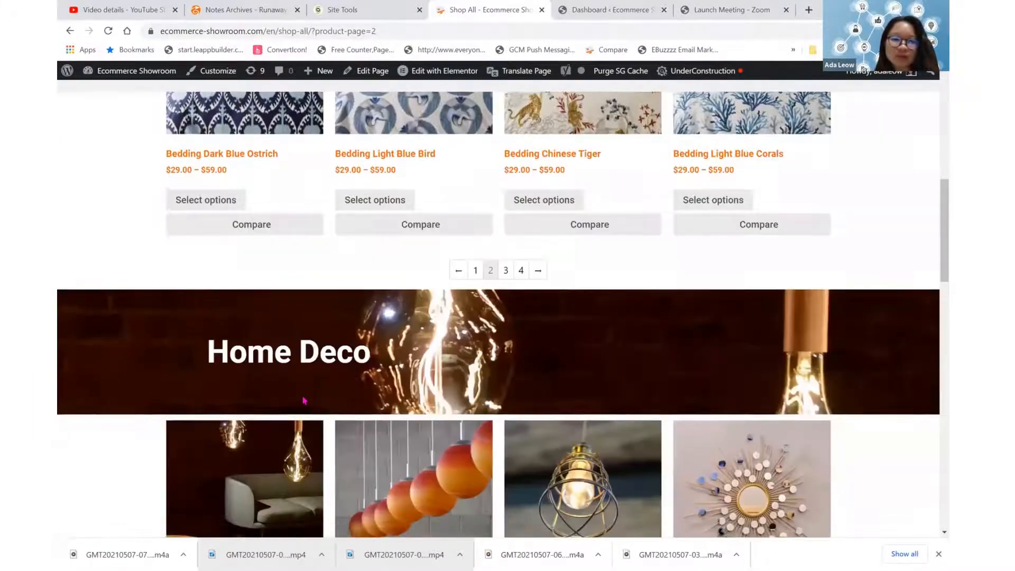
{"action": "scroll", "scroll_direction": "down", "scroll_amount": 3}
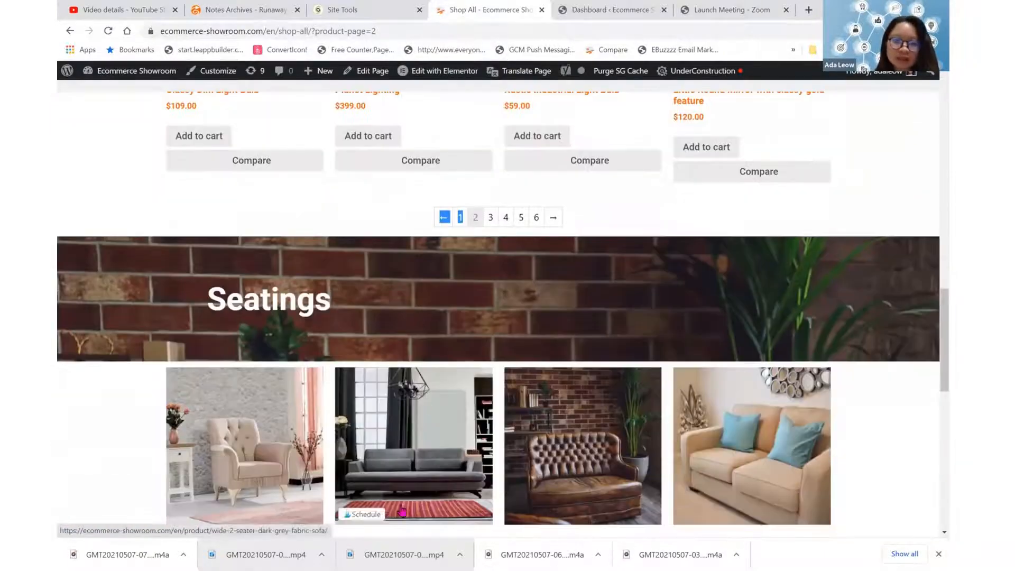
{"action": "scroll", "scroll_direction": "down", "scroll_amount": 3}
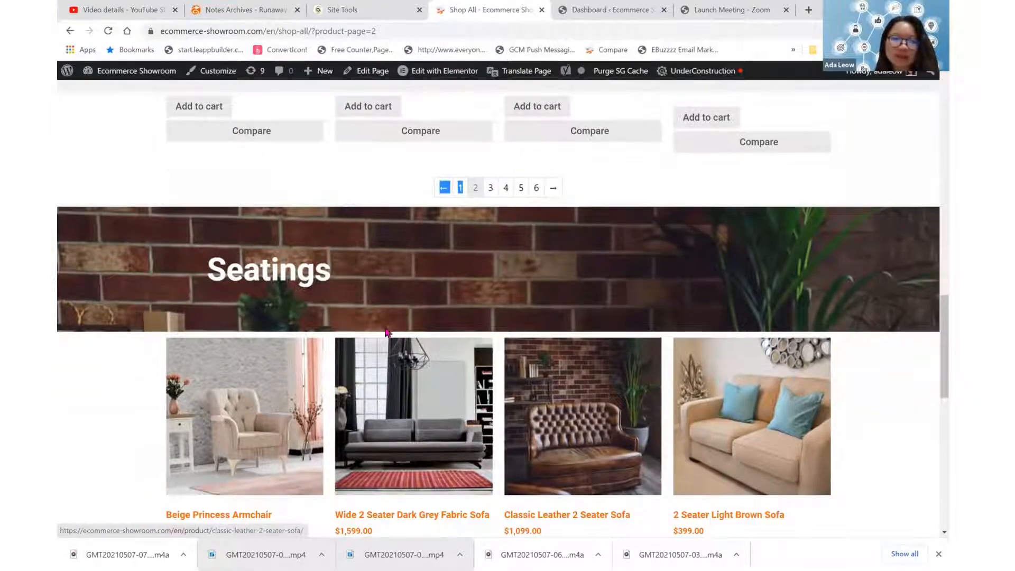
{"action": "scroll", "scroll_direction": "down", "scroll_amount": 3}
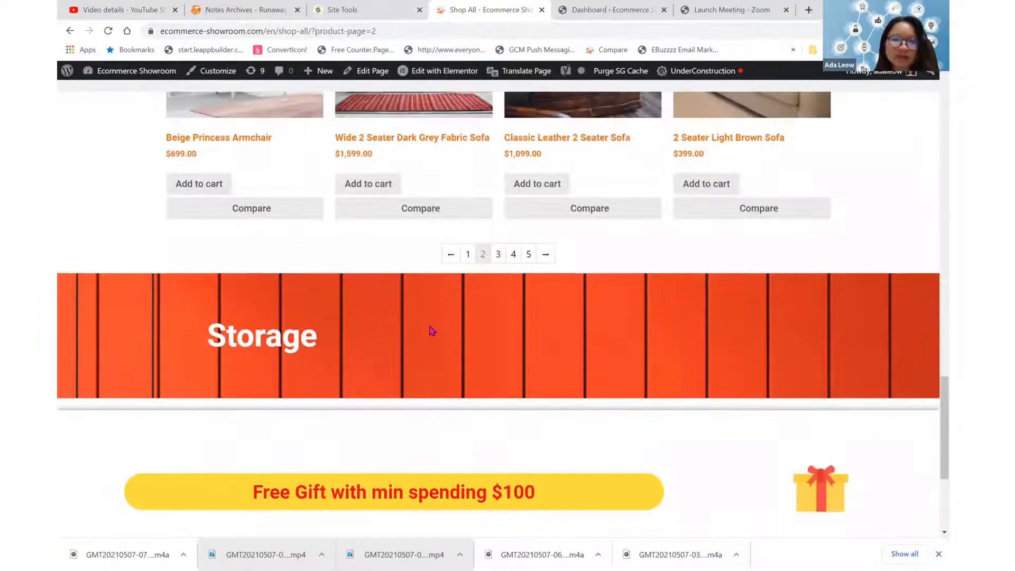
{"action": "scroll", "scroll_direction": "down", "scroll_amount": 3}
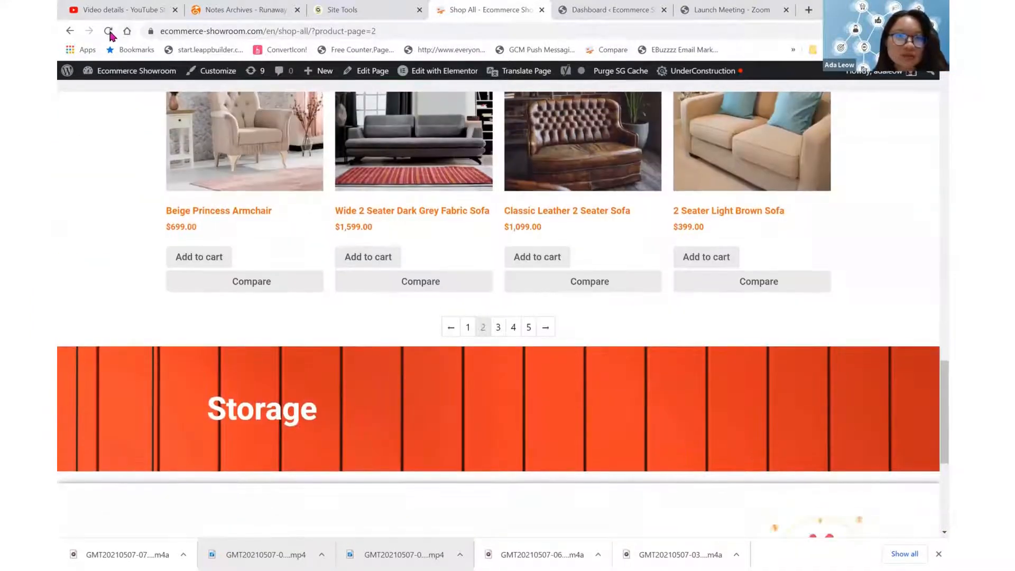
- Reload the Shop All page and go to page 1 of the products
{"action": "left_click", "coordinate": [107, 31]}
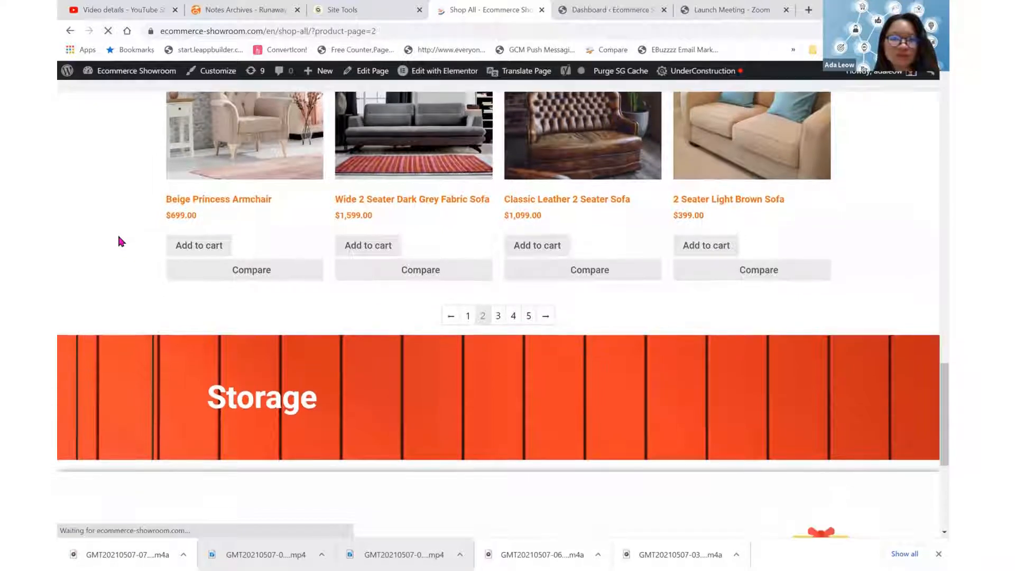
{"action": "scroll", "scroll_direction": "down", "scroll_amount": 3}
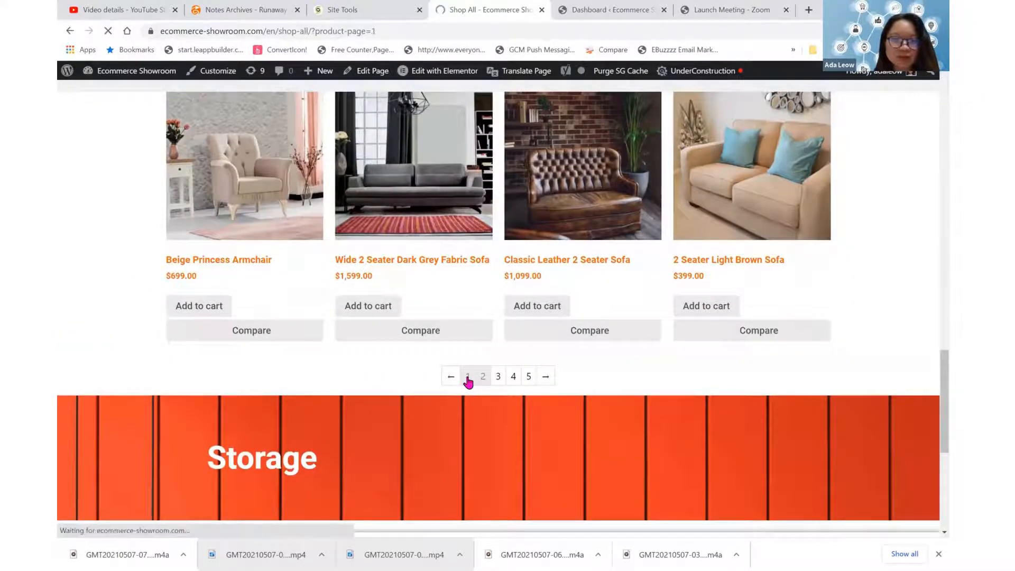
{"action": "left_click", "coordinate": [467, 376]}
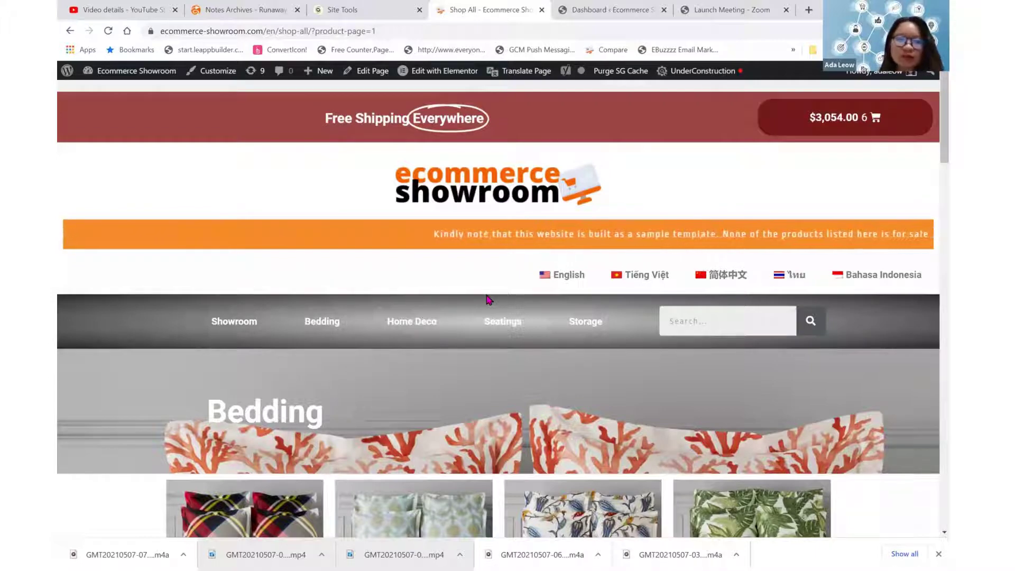
{"action": "scroll", "scroll_direction": "down", "scroll_amount": 3}
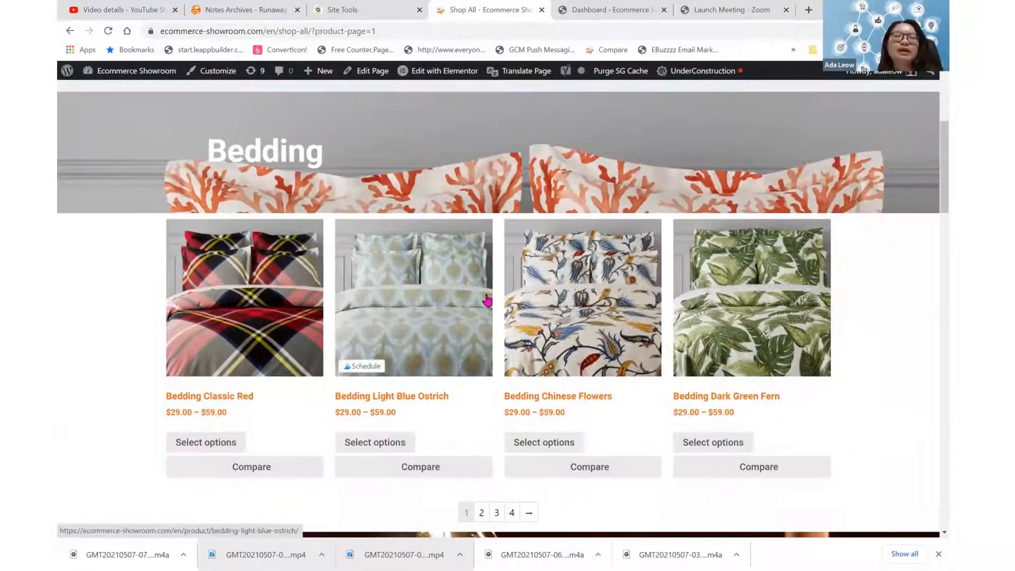
{"action": "mouse_move", "coordinate": [698, 309]}
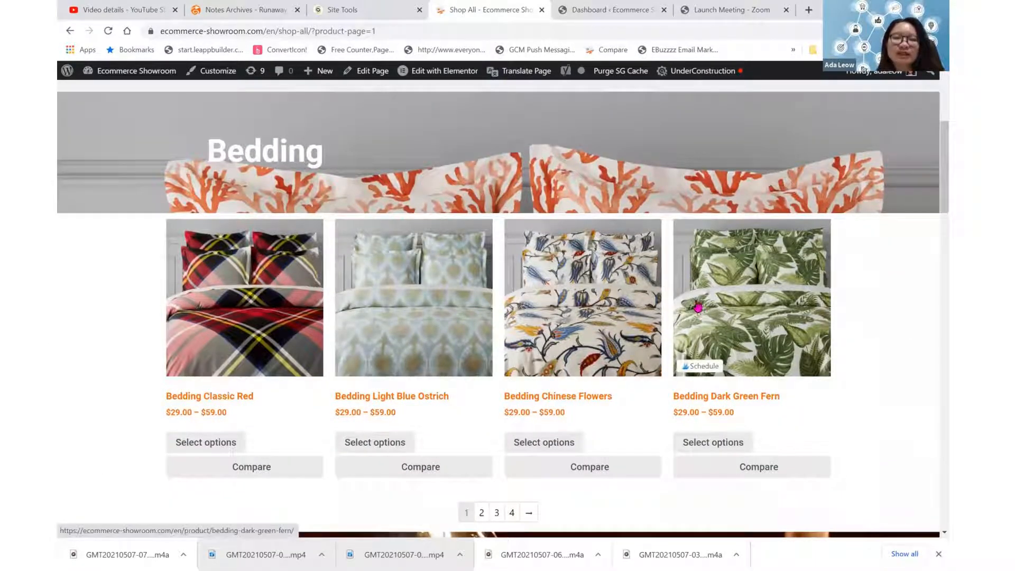
{"action": "scroll", "scroll_direction": "down", "scroll_amount": 3}
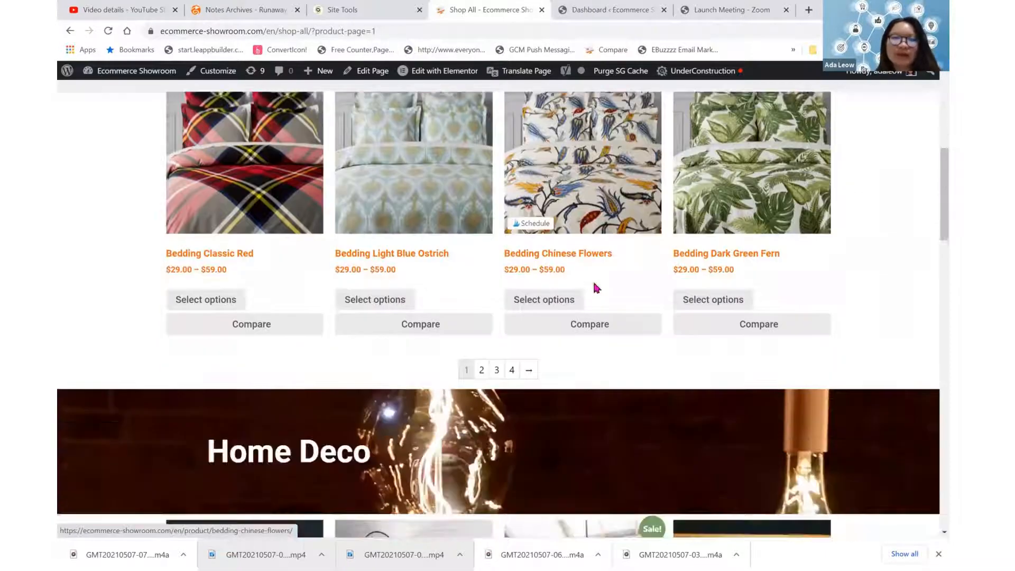
{"action": "scroll", "scroll_direction": "down", "scroll_amount": 3}
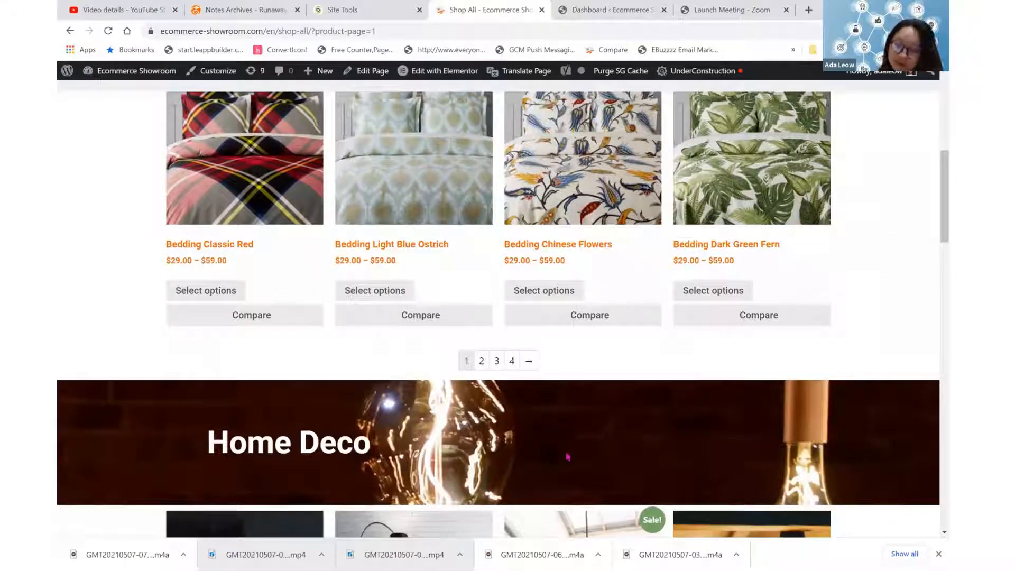
{"action": "mouse_move", "coordinate": [445, 377]}
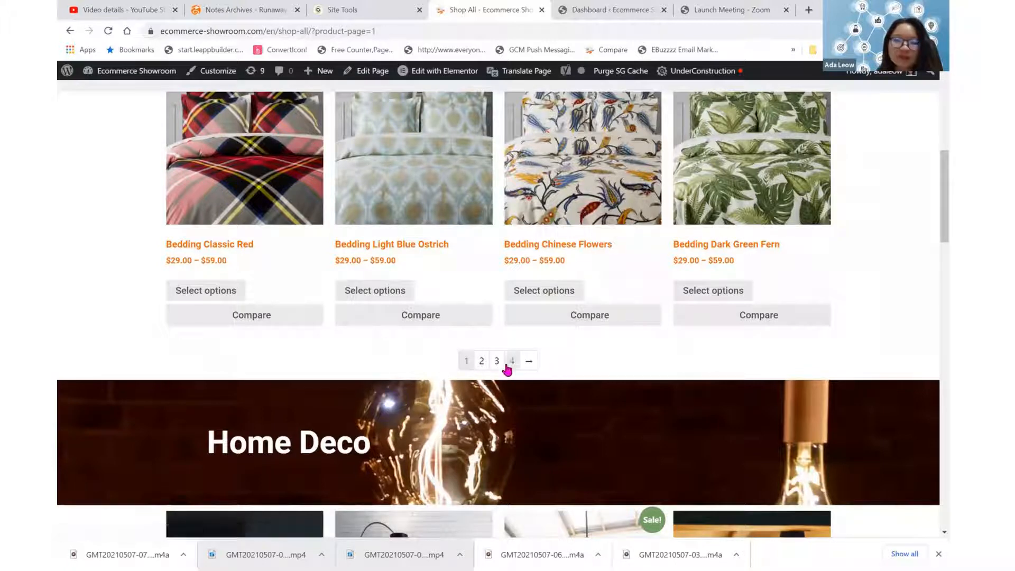
{"action": "mouse_move", "coordinate": [481, 366]}
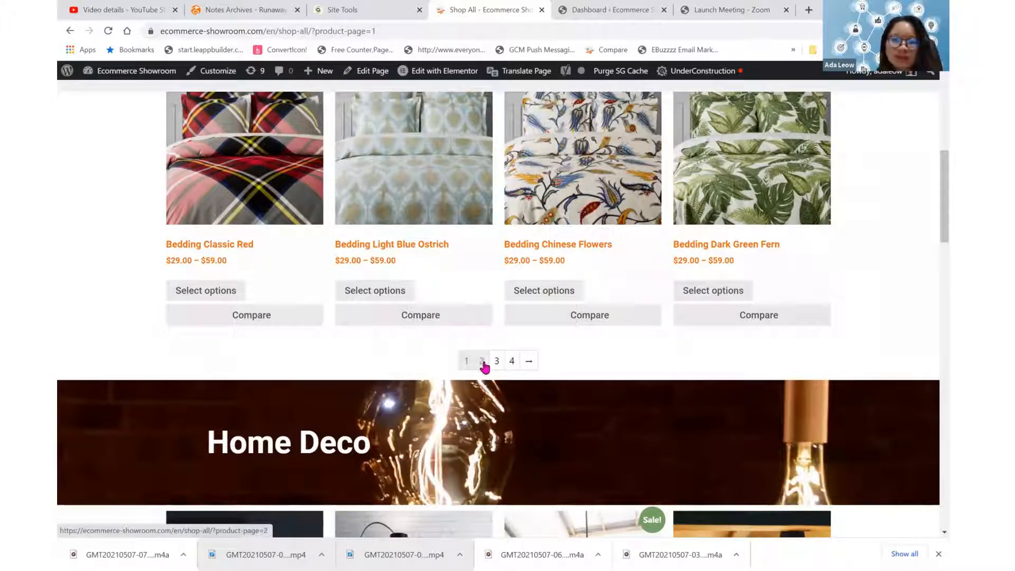
{"action": "left_click", "coordinate": [481, 359]}
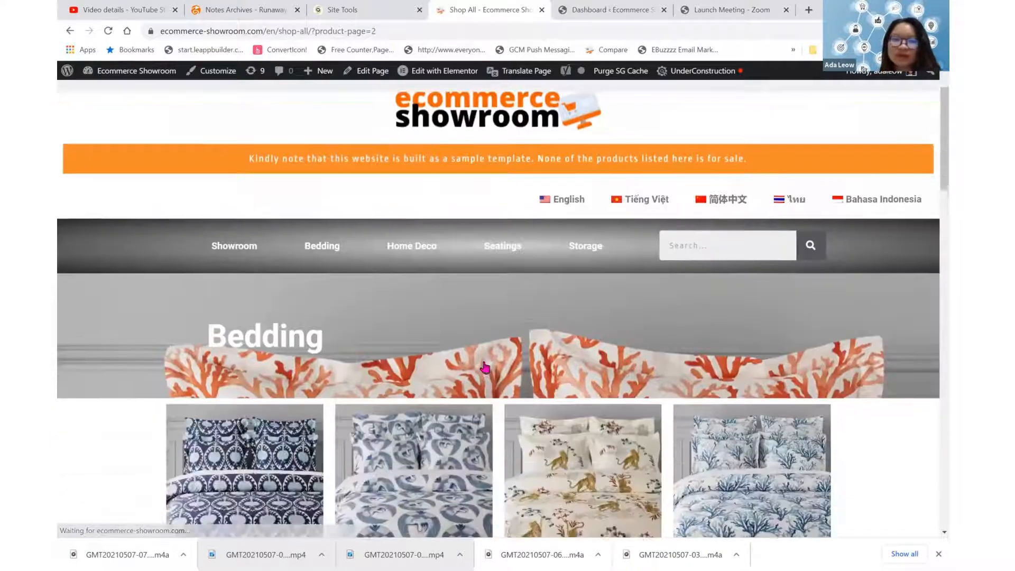
{"action": "scroll", "scroll_direction": "down", "scroll_amount": 3}
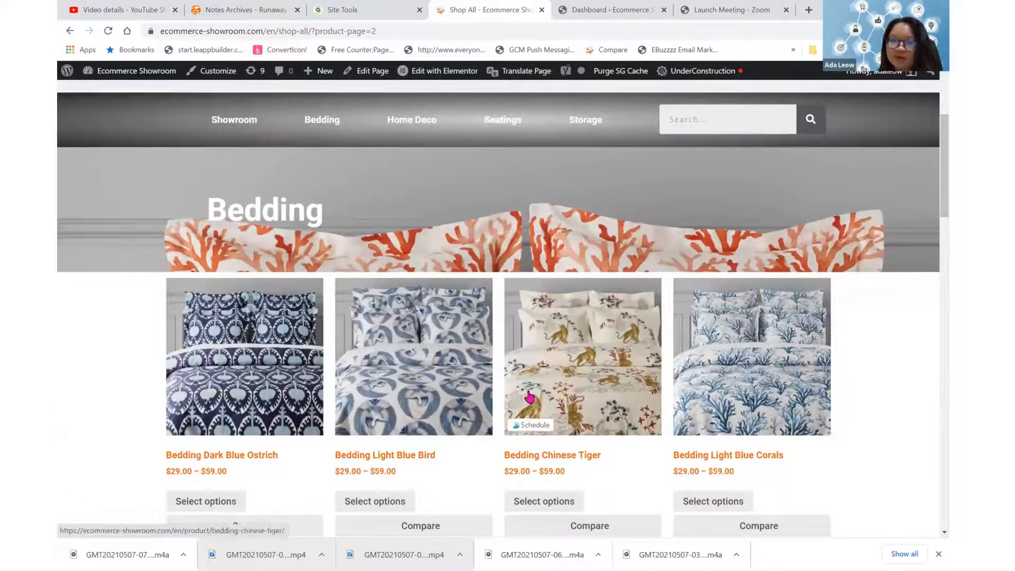
{"action": "scroll", "scroll_direction": "down", "scroll_amount": 3}
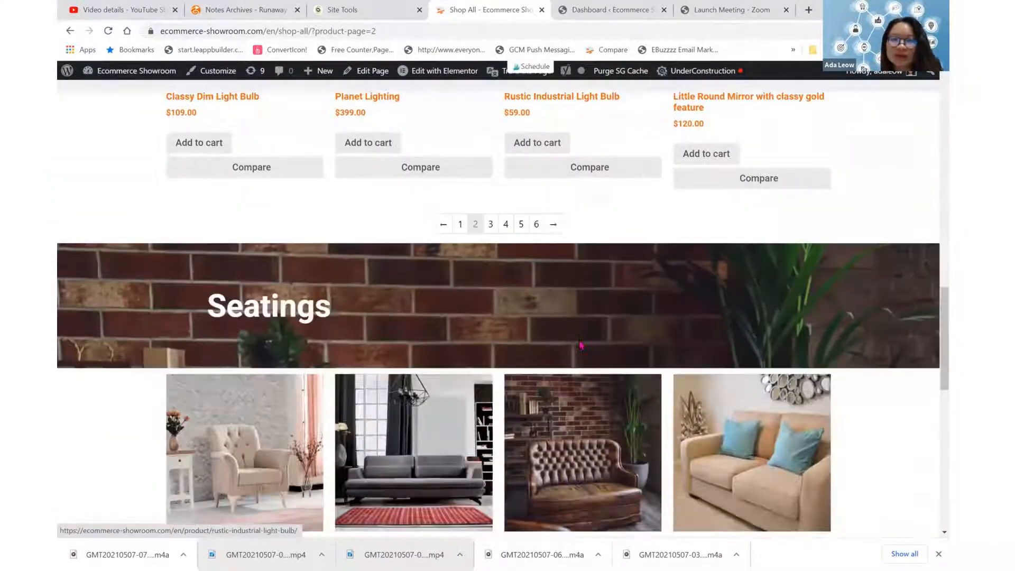
{"action": "scroll", "scroll_direction": "down", "scroll_amount": 3}
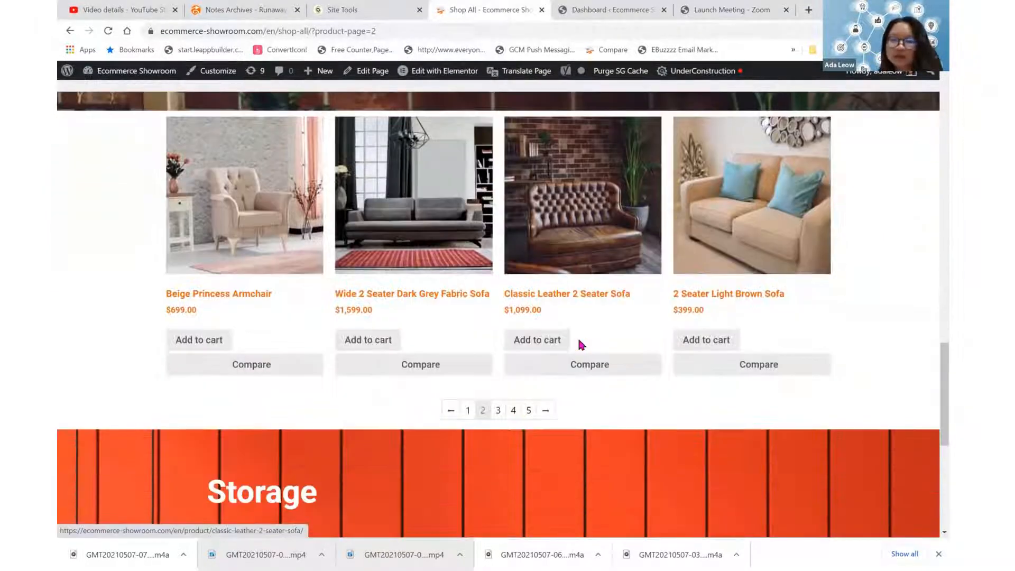
{"action": "scroll", "scroll_direction": "down", "scroll_amount": 3}
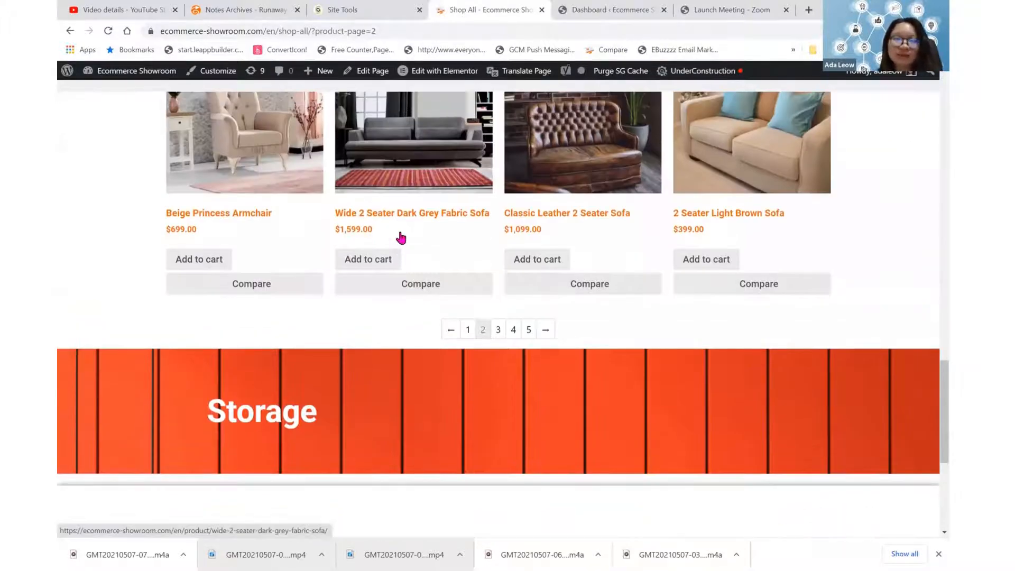
{"action": "scroll", "scroll_direction": "down", "scroll_amount": 3}
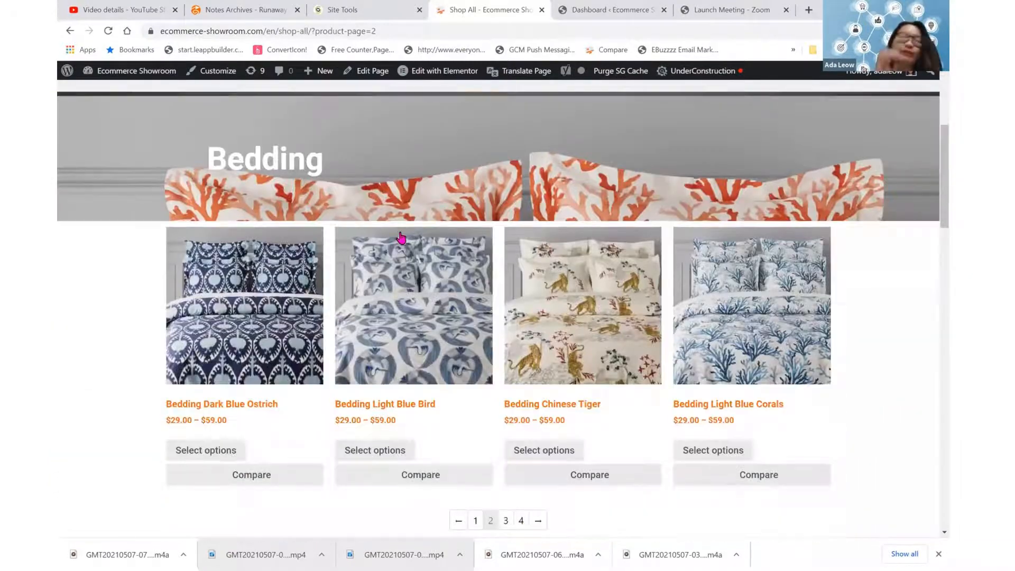
{"action": "scroll", "scroll_direction": "down", "scroll_amount": 3}
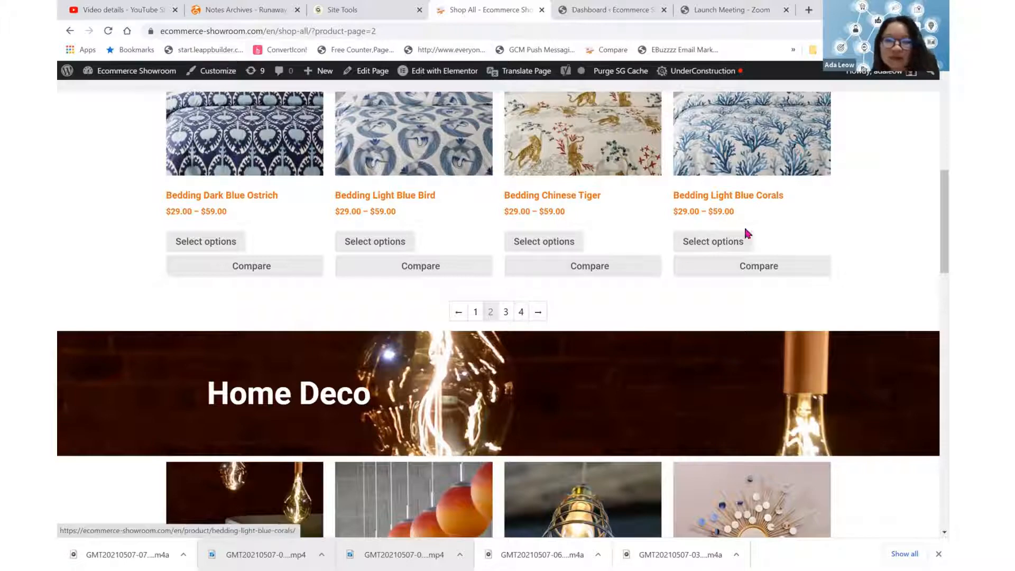
{"action": "scroll", "scroll_direction": "down", "scroll_amount": 3}
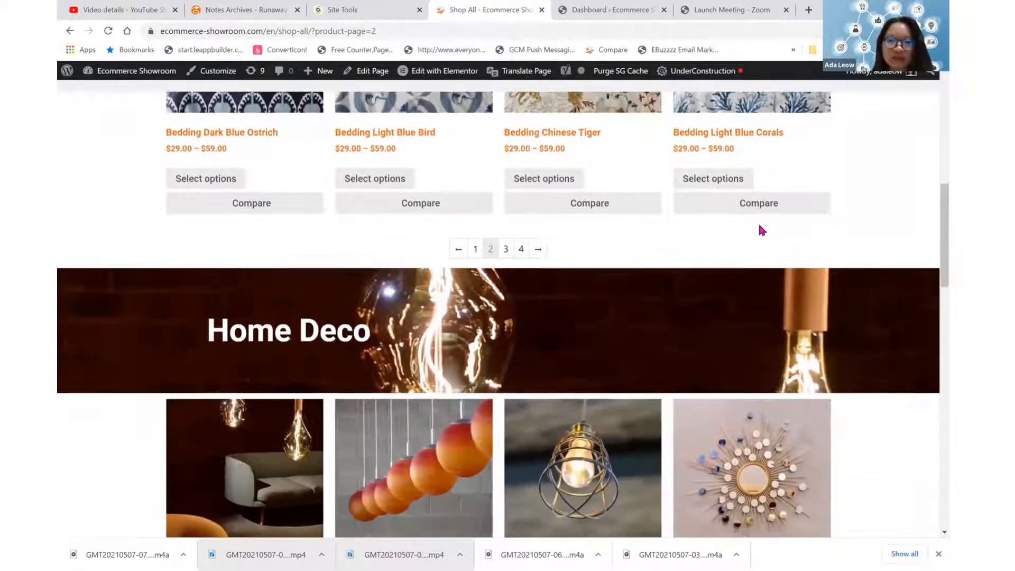
{"action": "scroll", "scroll_direction": "up", "scroll_amount": 3}
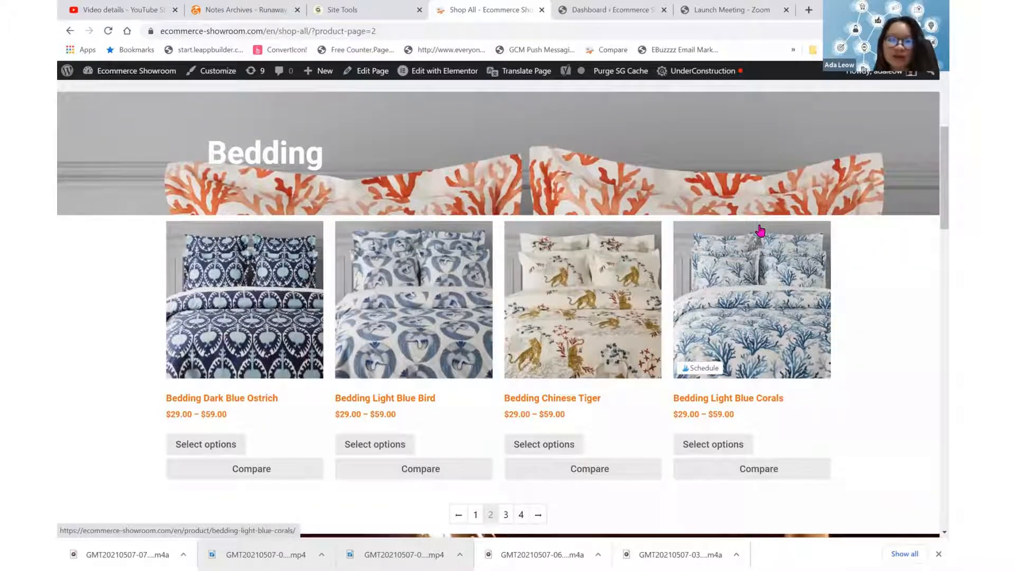
{"action": "scroll", "scroll_direction": "down", "scroll_amount": 3}
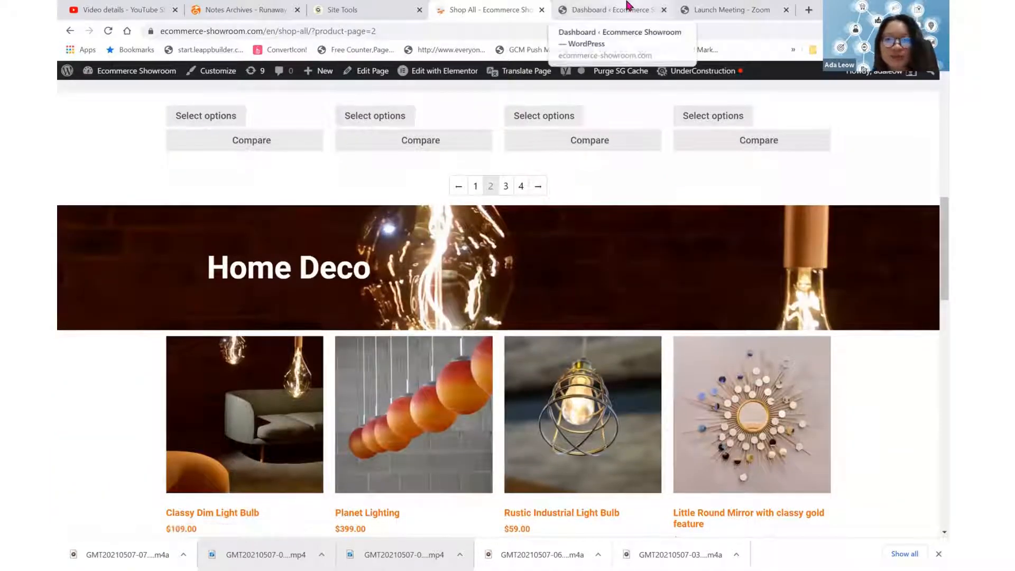
- From the dashboard's Pages > All Pages list, open the Shop All page for editing
{"action": "left_click", "coordinate": [614, 9]}
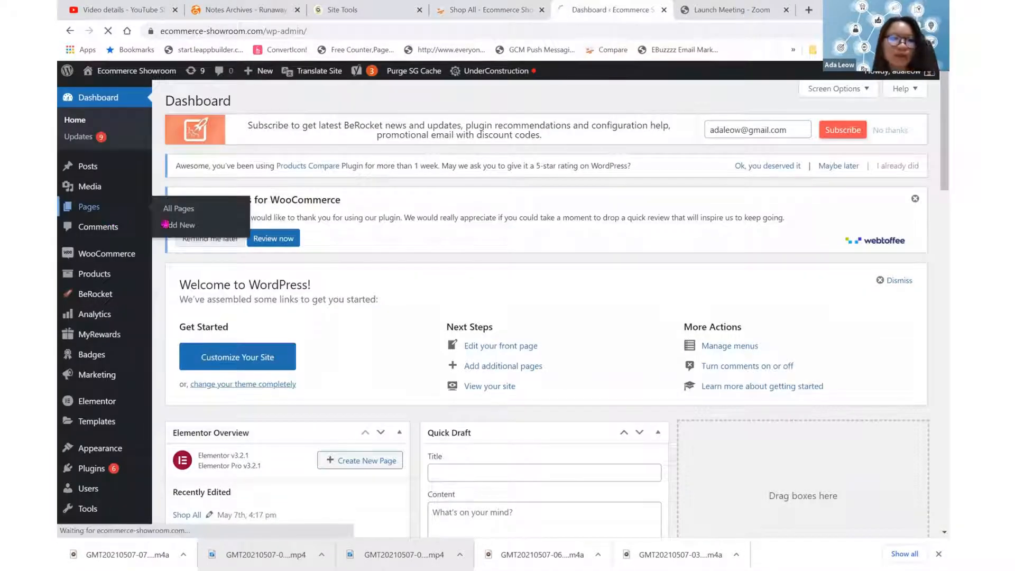
{"action": "left_click", "coordinate": [178, 208]}
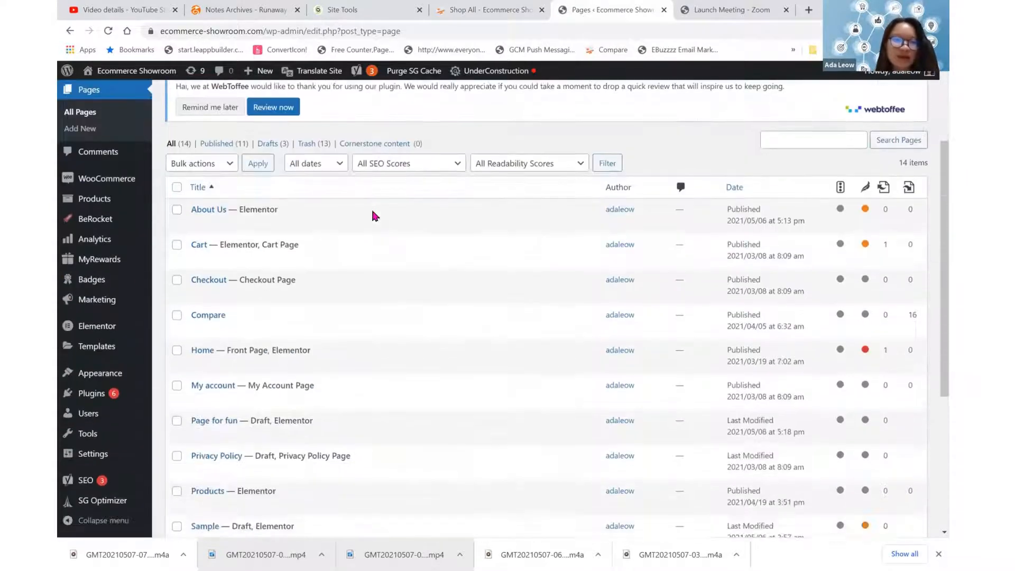
{"action": "scroll", "scroll_direction": "down", "scroll_amount": 3}
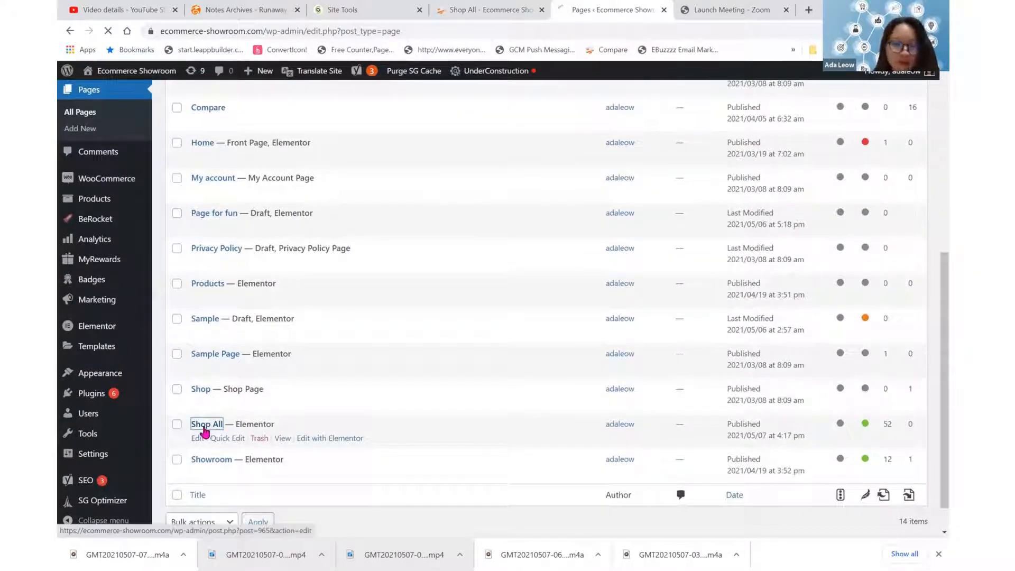
{"action": "left_click", "coordinate": [206, 423]}
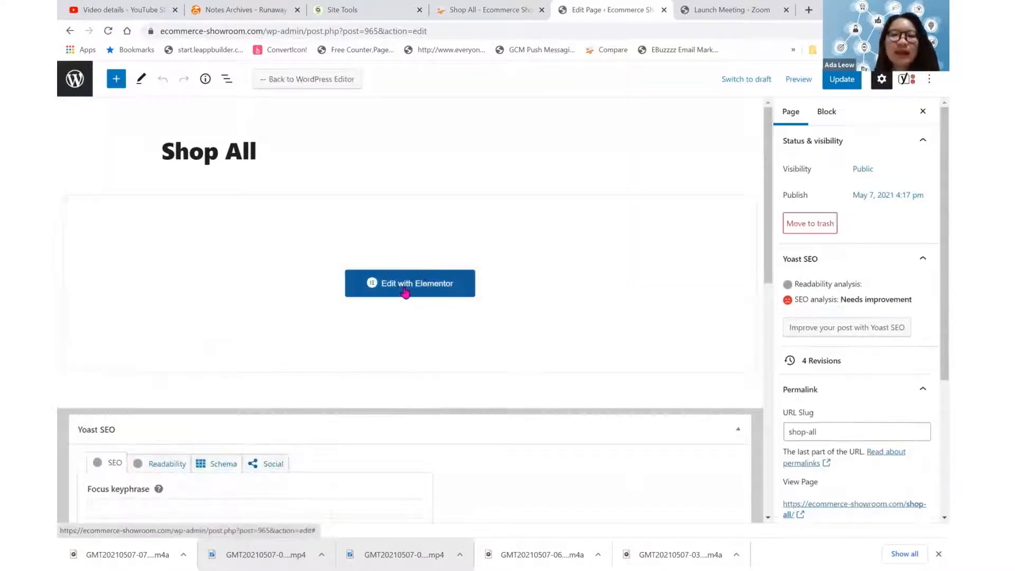
- Open Shop All in Elementor and stretch the Bedding section to full page width
{"action": "left_click", "coordinate": [410, 284]}
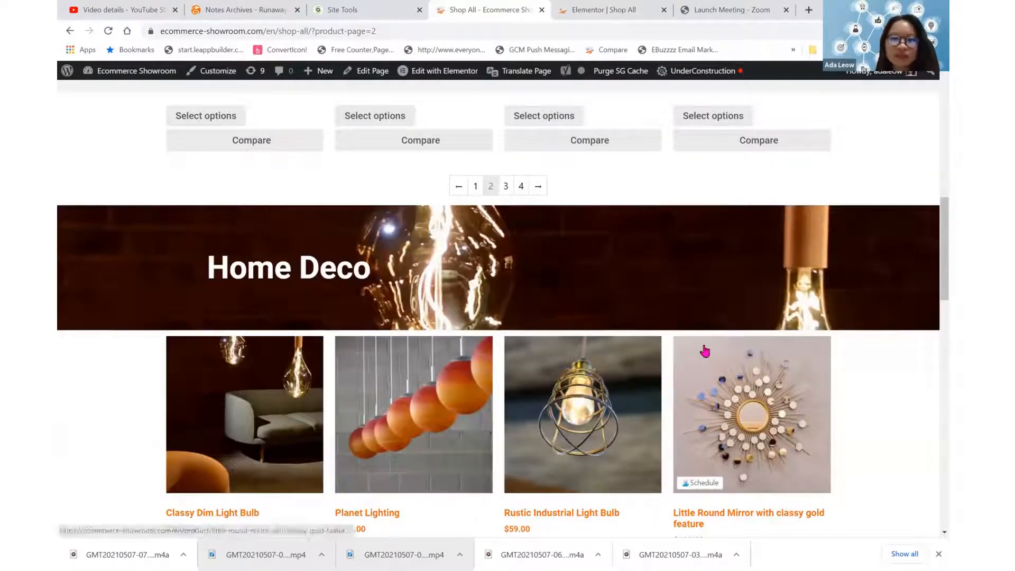
{"action": "left_click", "coordinate": [605, 9]}
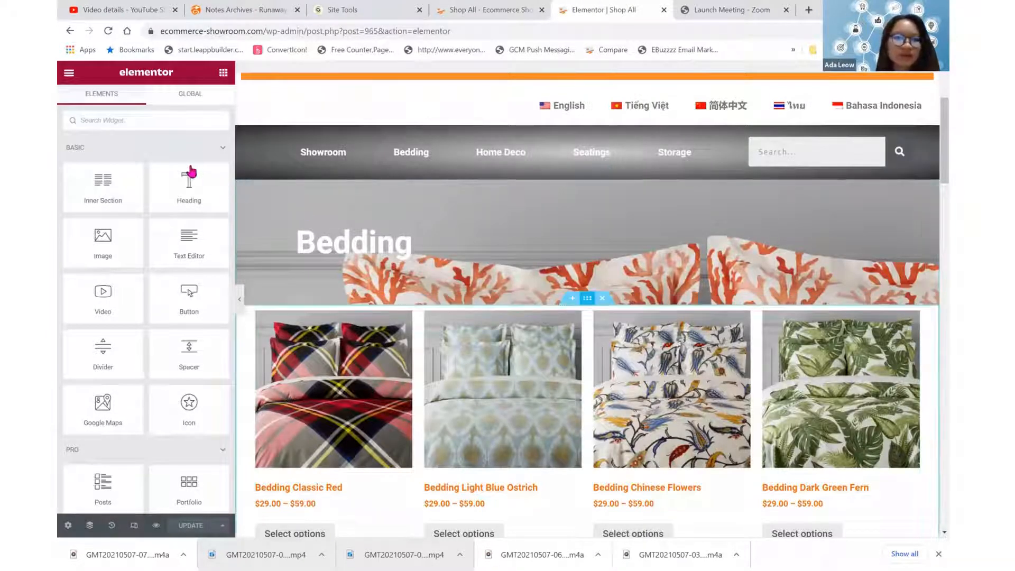
{"action": "left_click", "coordinate": [587, 297]}
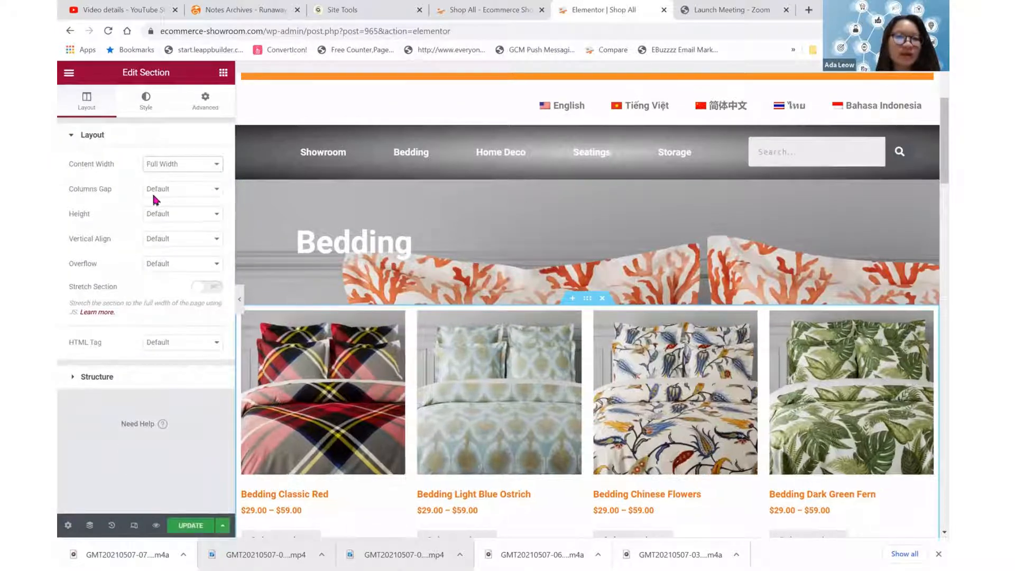
{"action": "left_click", "coordinate": [207, 287]}
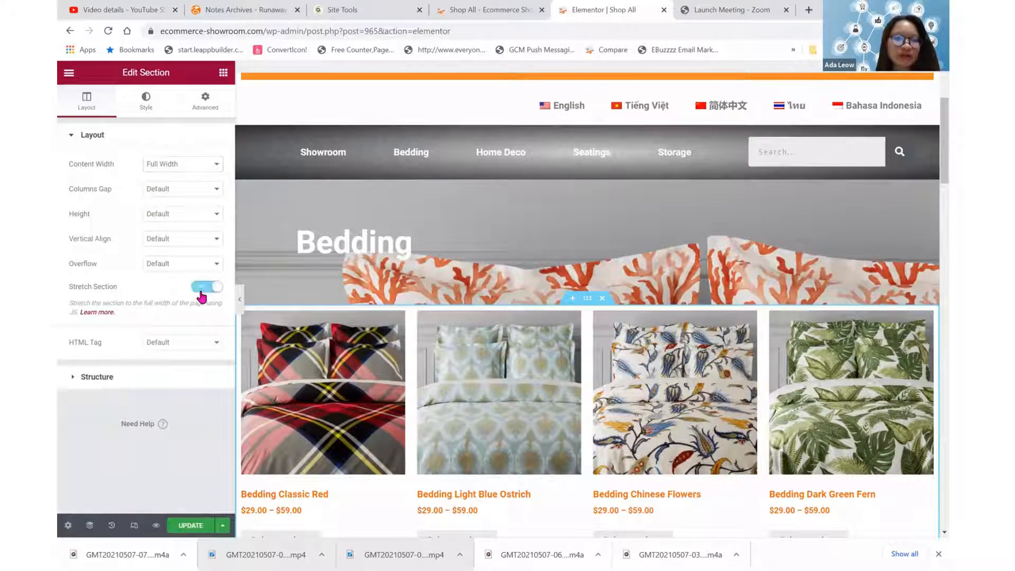
{"action": "scroll", "scroll_direction": "down", "scroll_amount": 3}
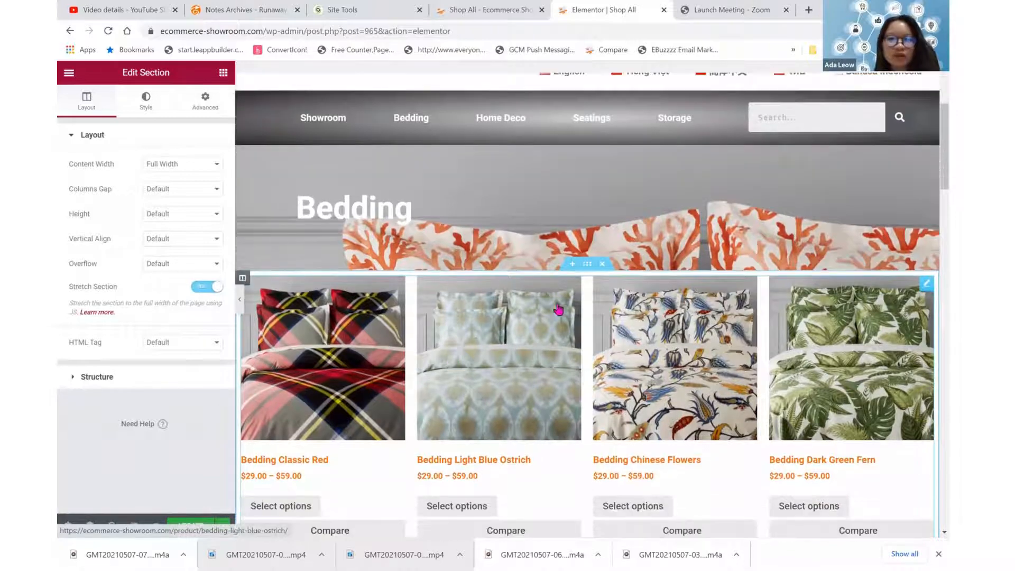
{"action": "scroll", "scroll_direction": "down", "scroll_amount": 3}
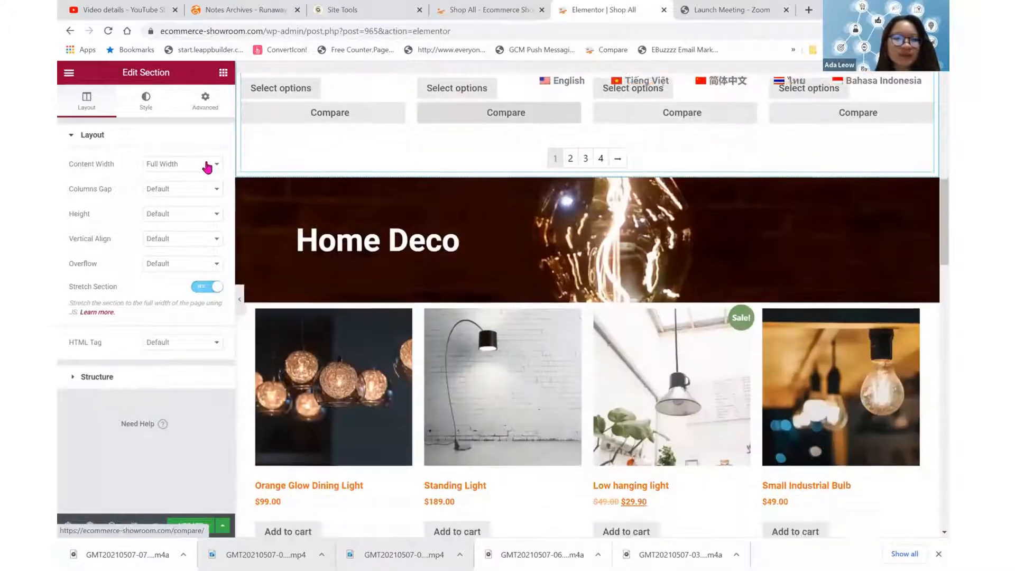
- Set the Seatings and Storage sections to Full Width and stretch them across the page
{"action": "left_click", "coordinate": [206, 287]}
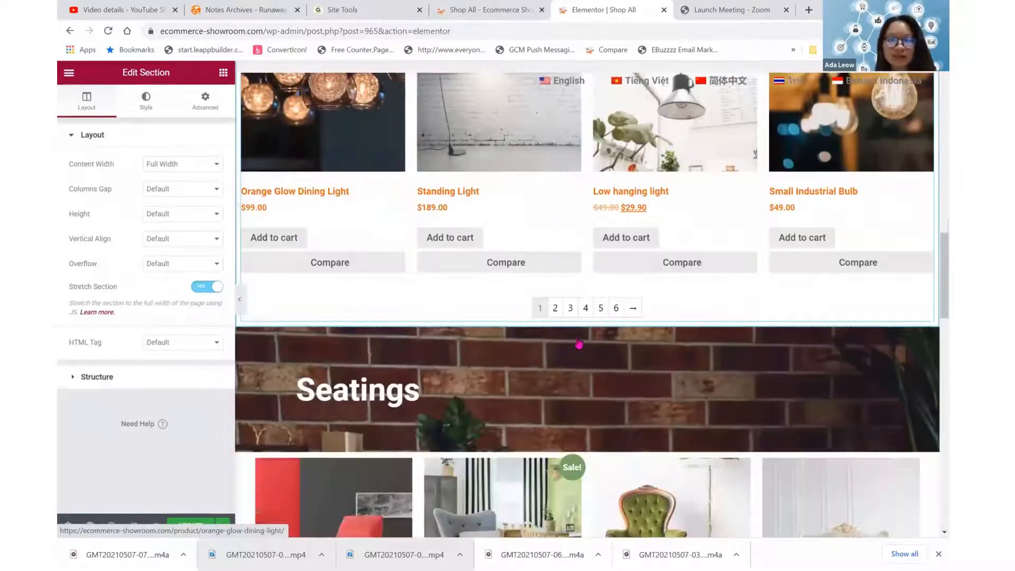
{"action": "left_click", "coordinate": [182, 164]}
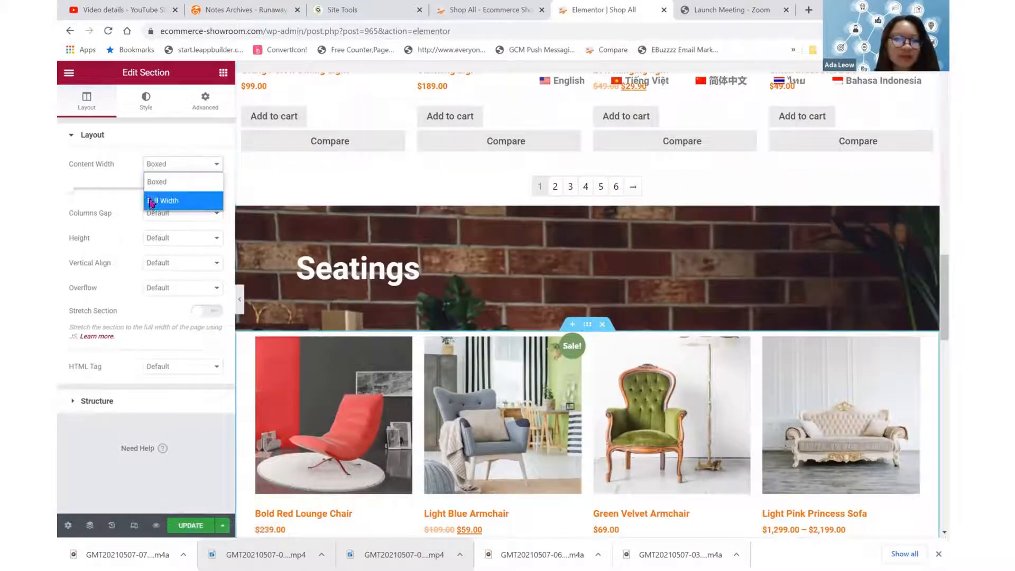
{"action": "left_click", "coordinate": [164, 201]}
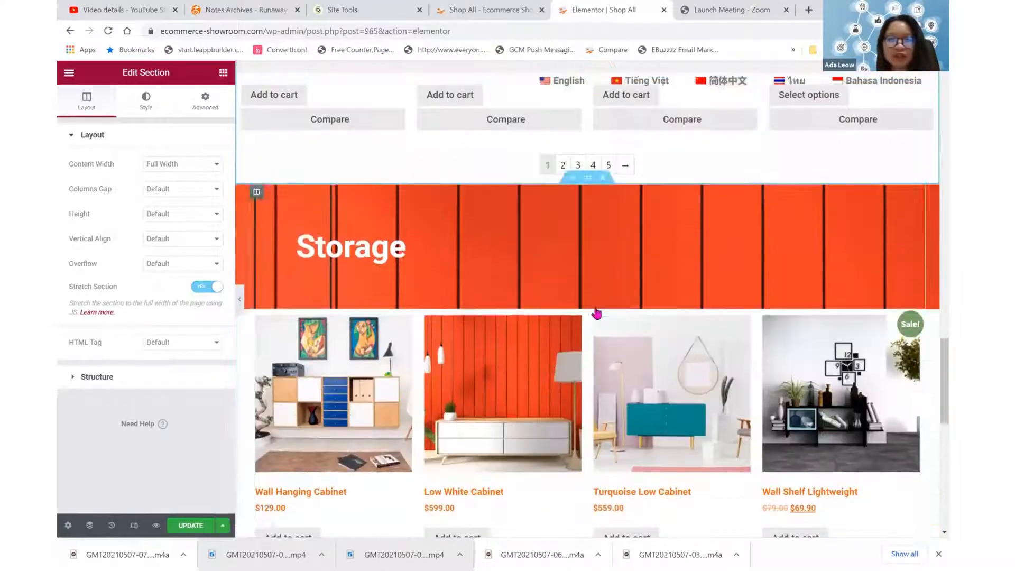
{"action": "left_click", "coordinate": [182, 164]}
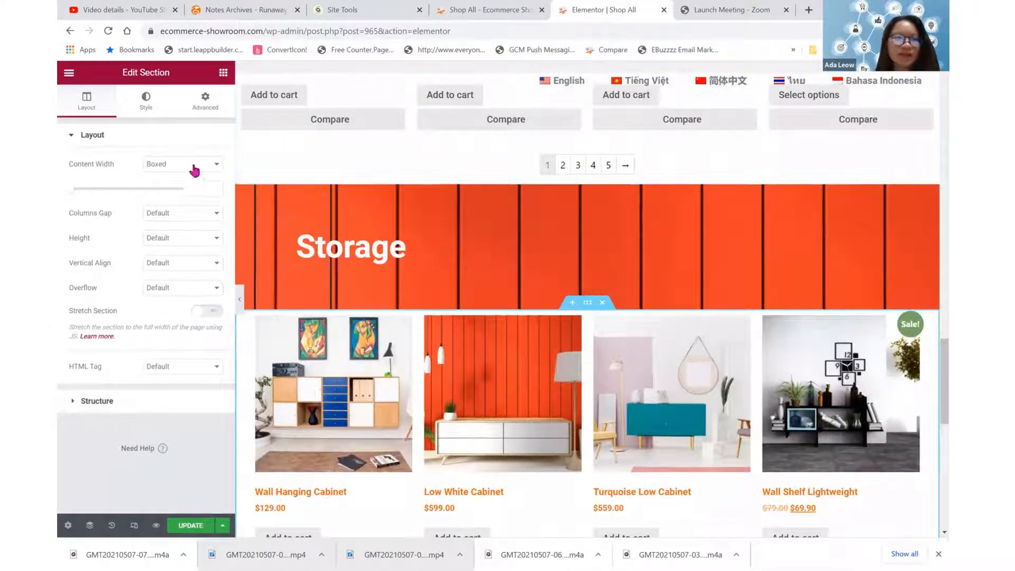
{"action": "left_click", "coordinate": [182, 164]}
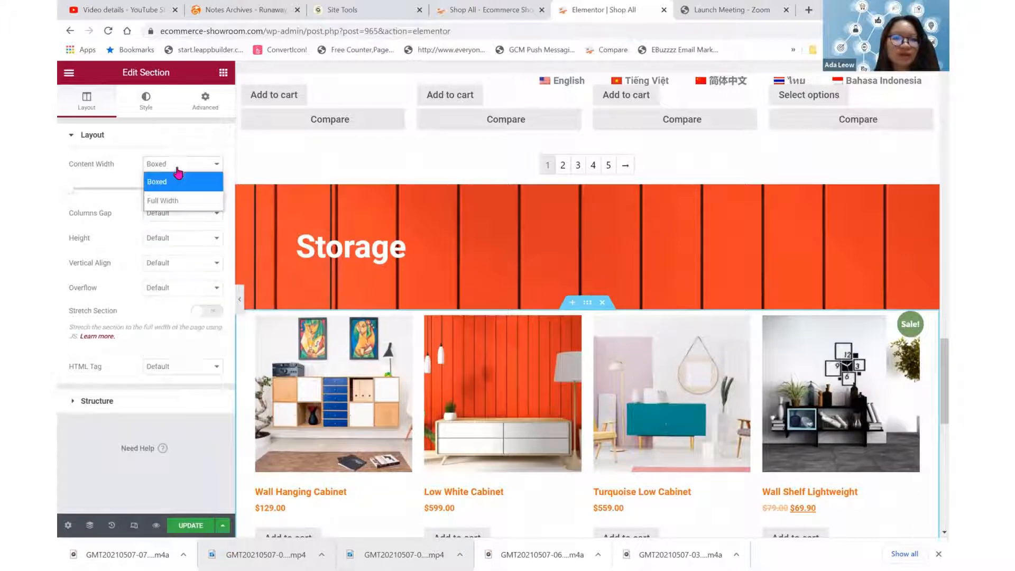
{"action": "left_click", "coordinate": [162, 200]}
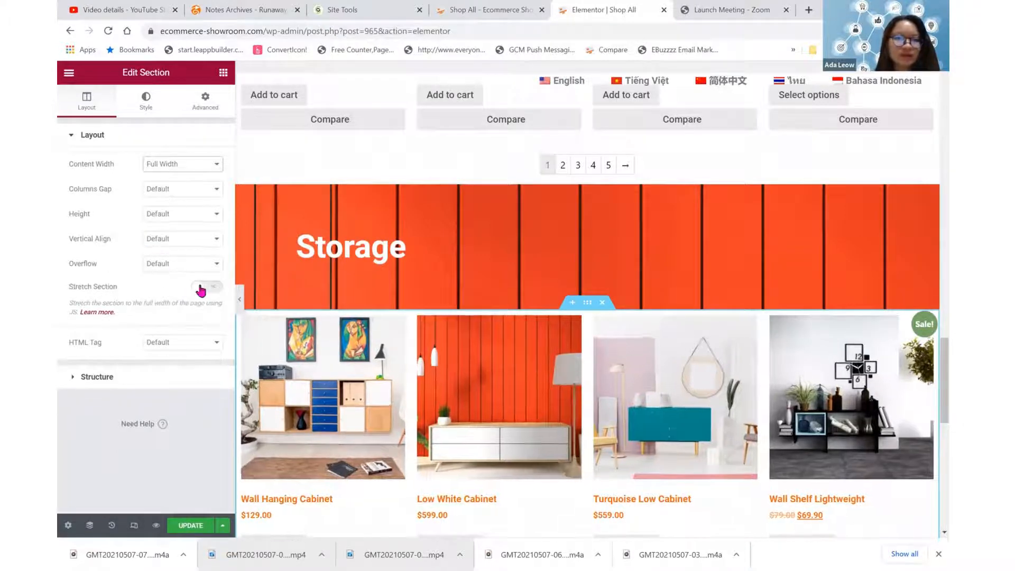
{"action": "left_click", "coordinate": [206, 287]}
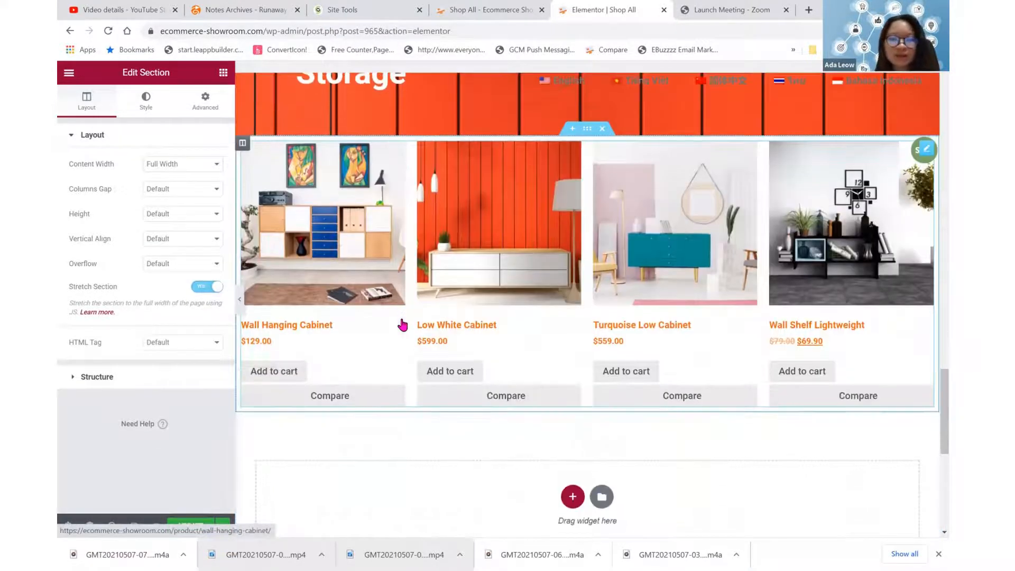
- Turn off pagination under the Bedding grid and show six products per row
{"action": "scroll", "scroll_direction": "down", "scroll_amount": 3}
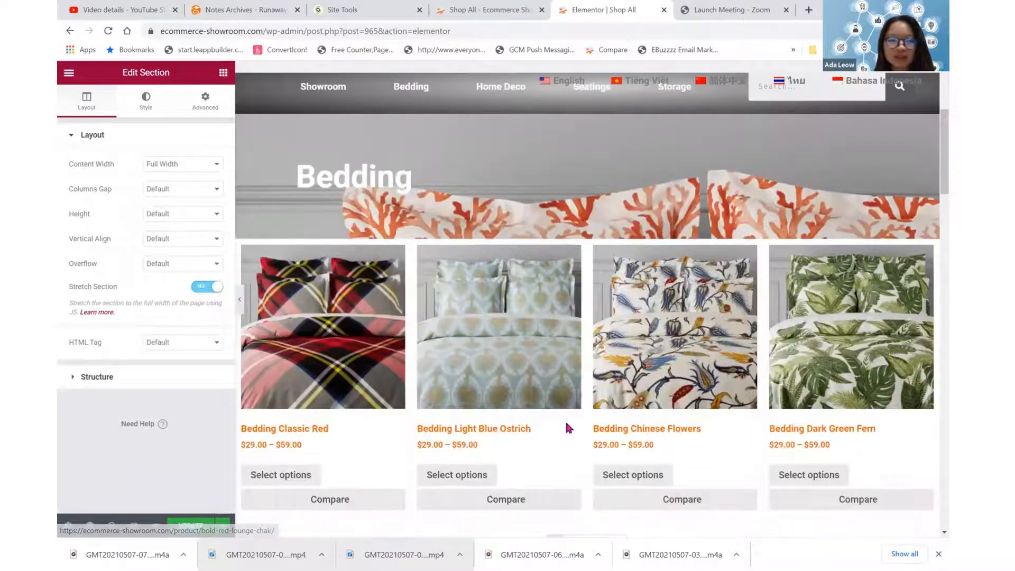
{"action": "scroll", "scroll_direction": "down", "scroll_amount": 3}
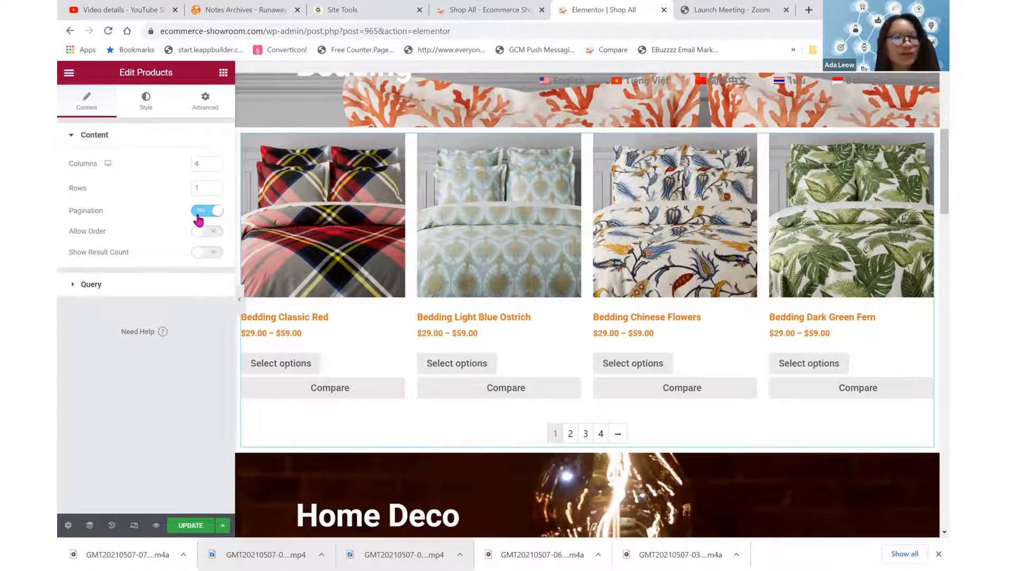
{"action": "left_click", "coordinate": [207, 210]}
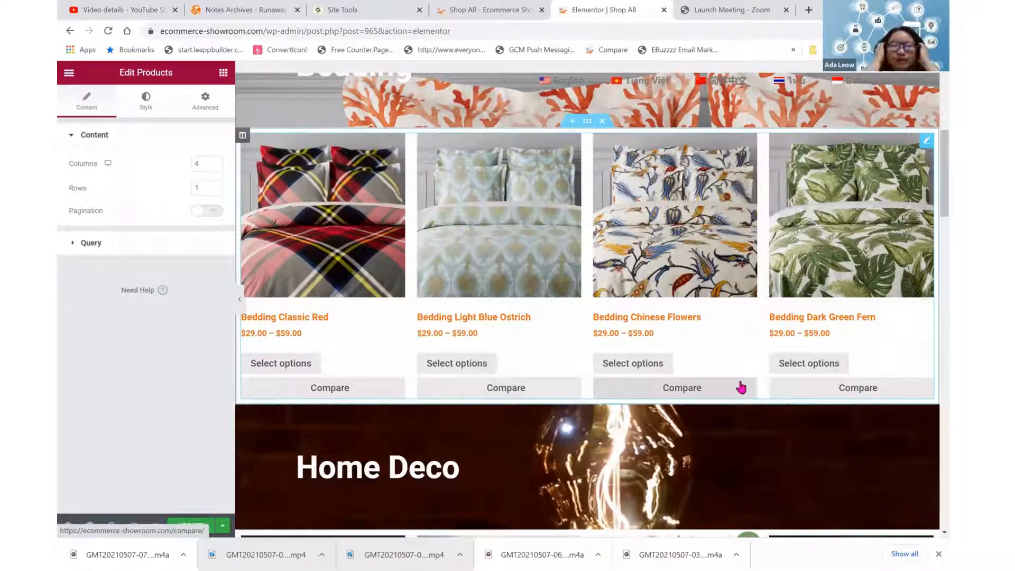
{"action": "mouse_move", "coordinate": [378, 284]}
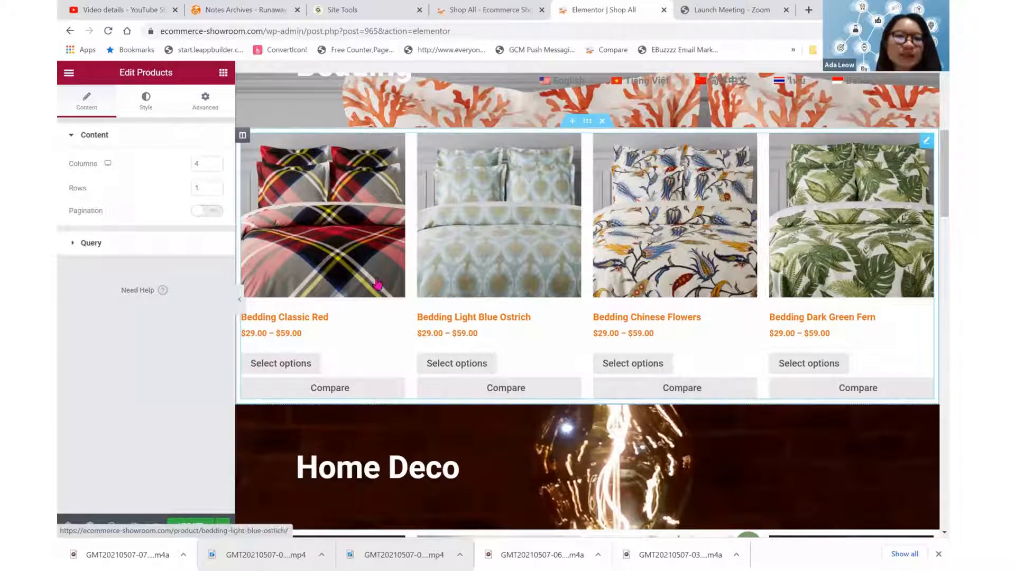
{"action": "mouse_move", "coordinate": [542, 228]}
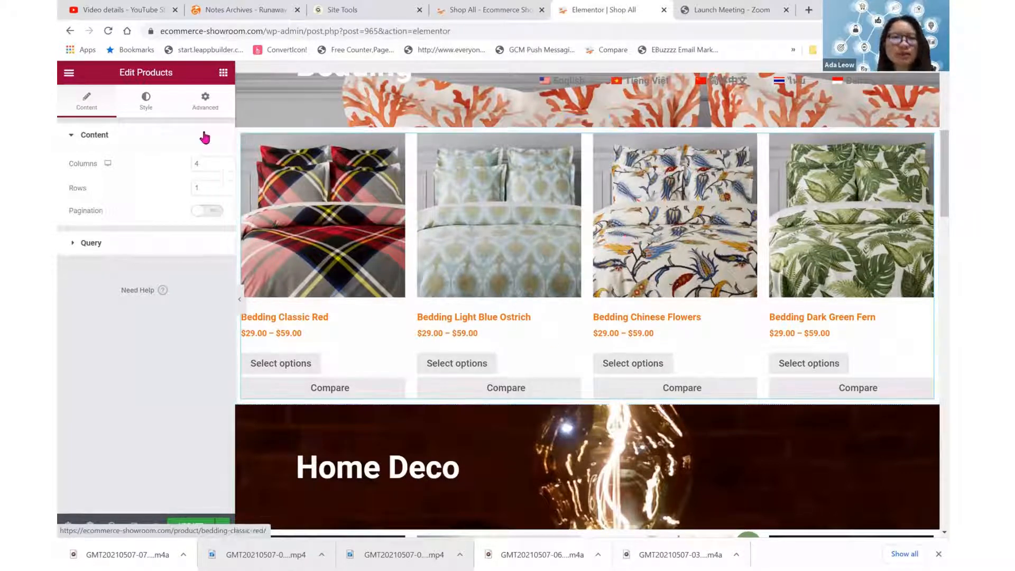
{"action": "left_click", "coordinate": [220, 161]}
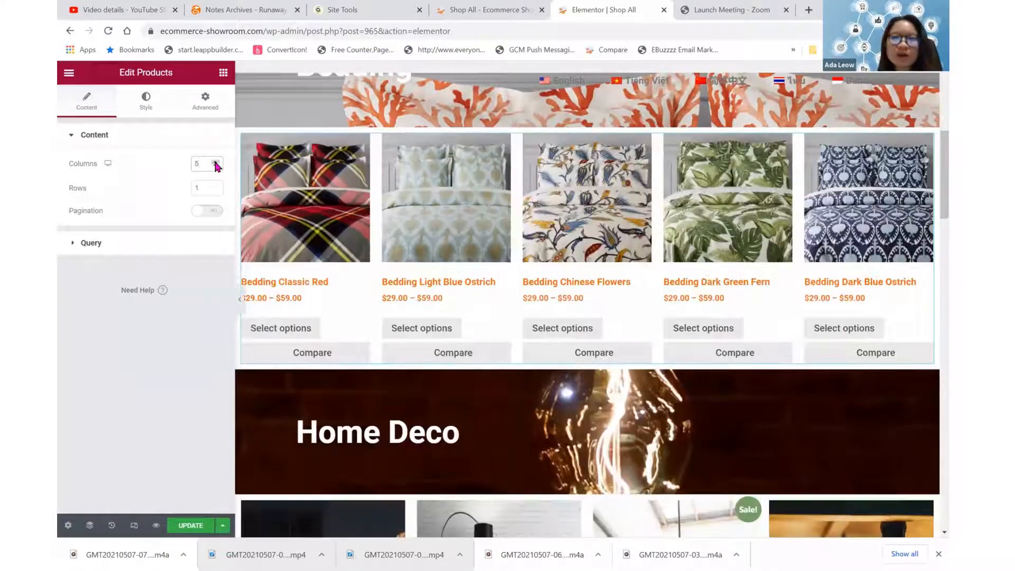
{"action": "left_click", "coordinate": [217, 160]}
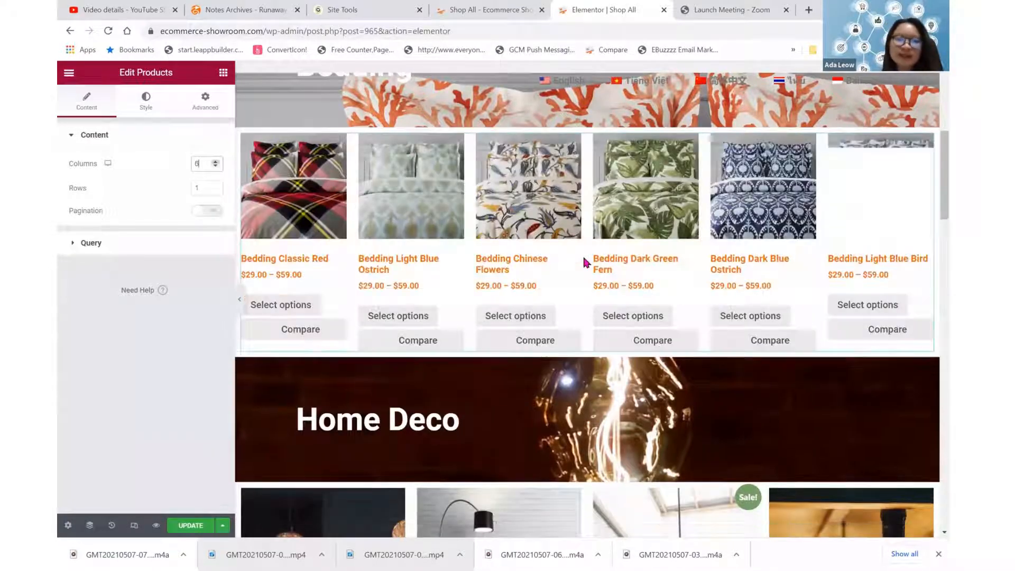
- Enable pagination and six columns for the Home Deco grid, then review the sections
{"action": "scroll", "scroll_direction": "down", "scroll_amount": 3}
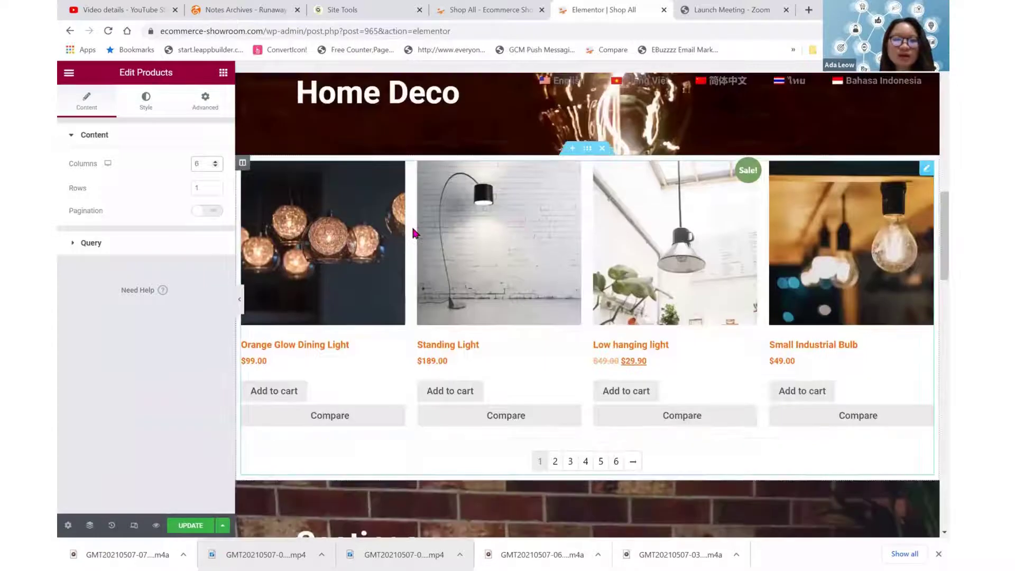
{"action": "left_click", "coordinate": [207, 211]}
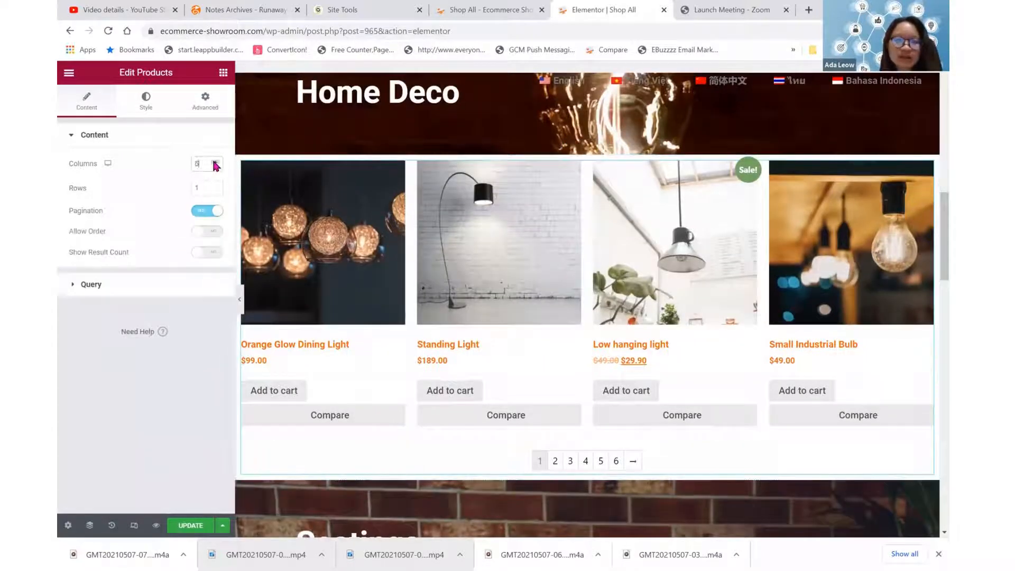
{"action": "left_click", "coordinate": [215, 160]}
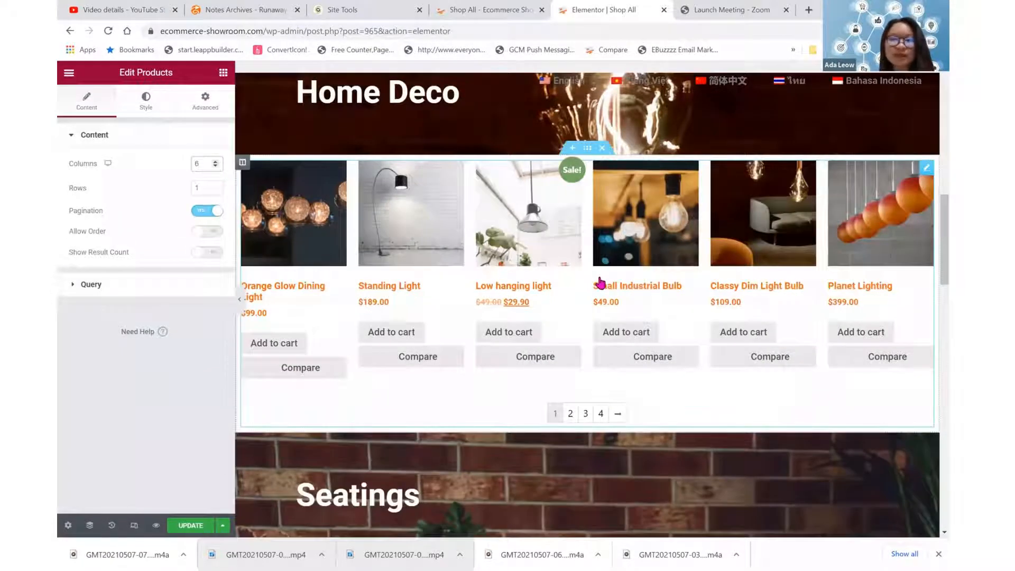
{"action": "scroll", "scroll_direction": "down", "scroll_amount": 3}
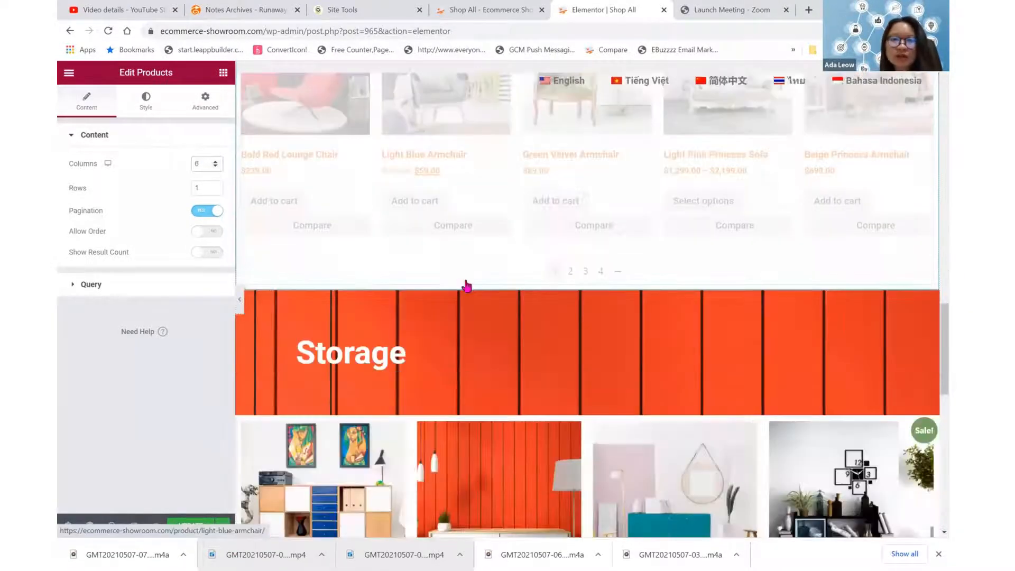
{"action": "scroll", "scroll_direction": "down", "scroll_amount": 3}
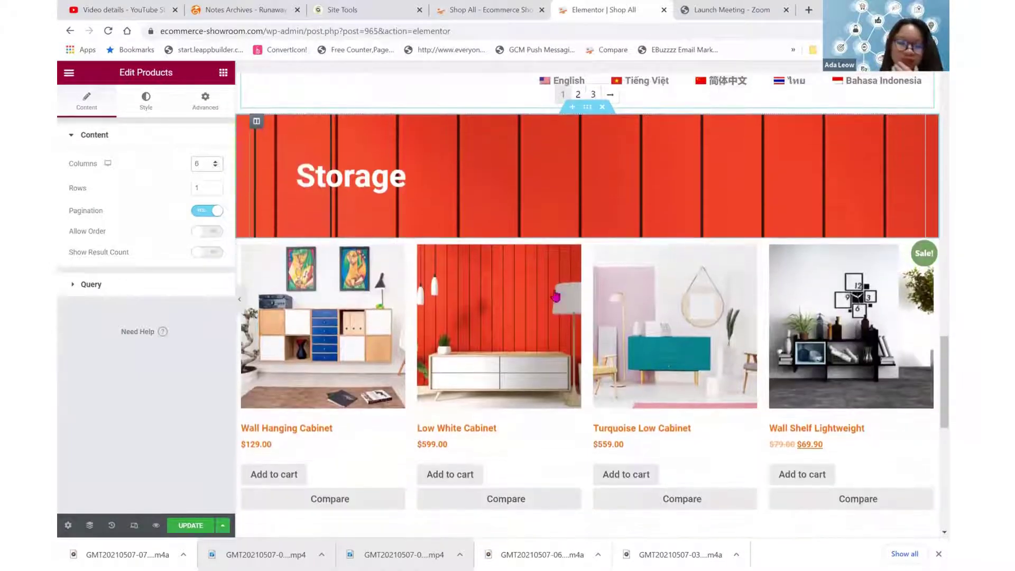
{"action": "scroll", "scroll_direction": "down", "scroll_amount": 3}
{"action": "type", "text": "6"}
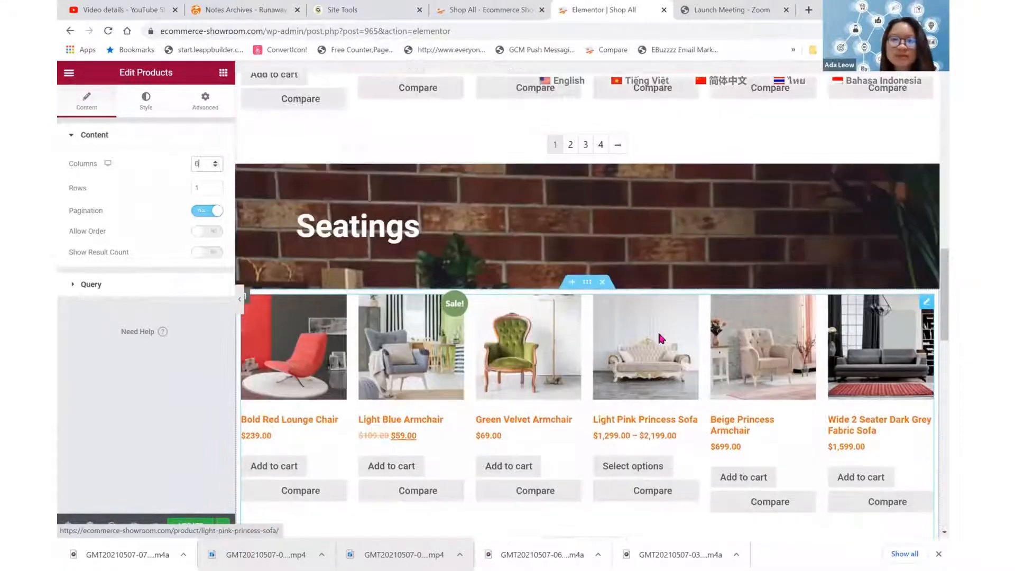
{"action": "scroll", "scroll_direction": "up", "scroll_amount": 3}
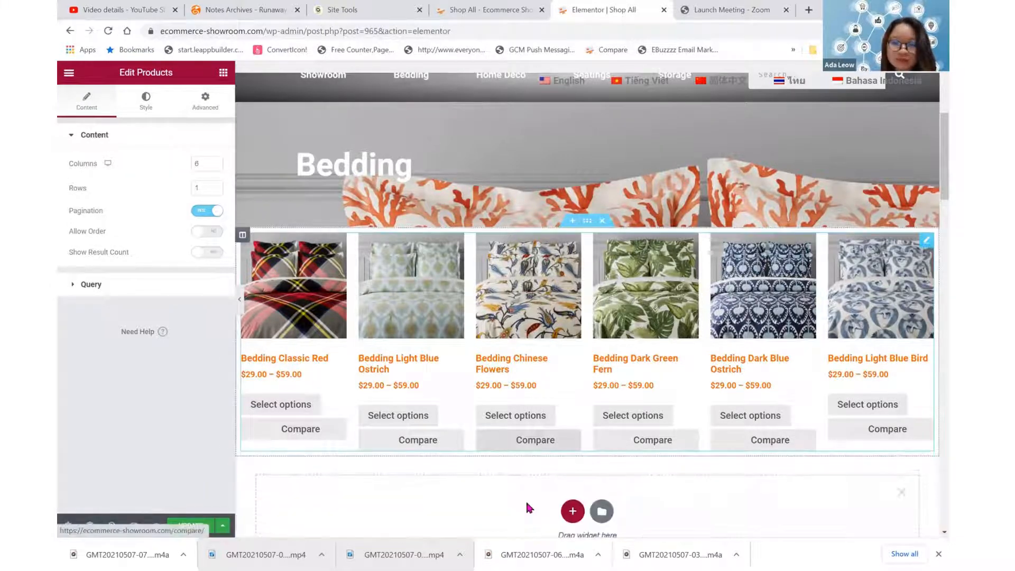
- Add a new single-column section beneath the Bedding product grid
{"action": "scroll", "scroll_direction": "down", "scroll_amount": 3}
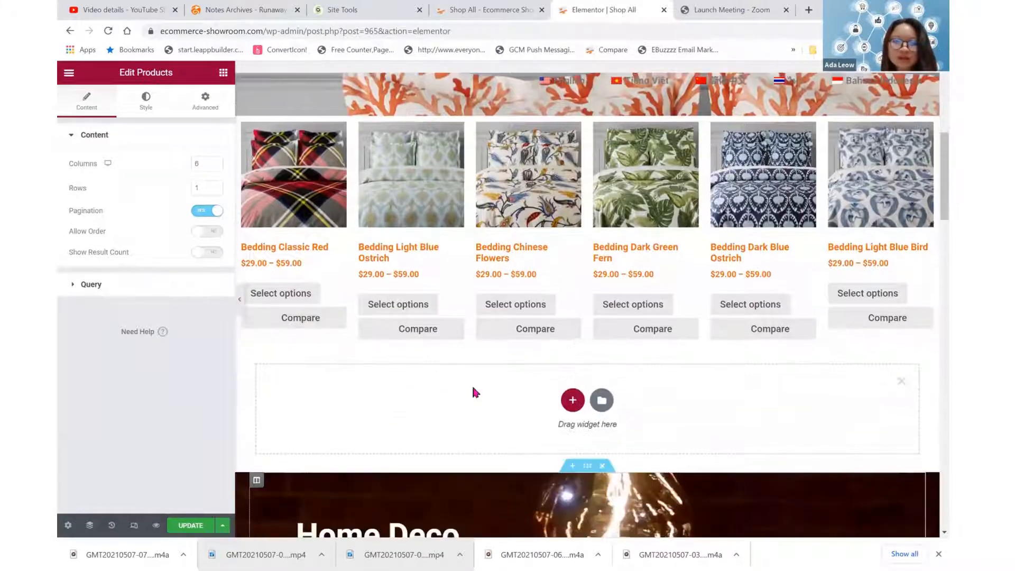
{"action": "left_click", "coordinate": [571, 400]}
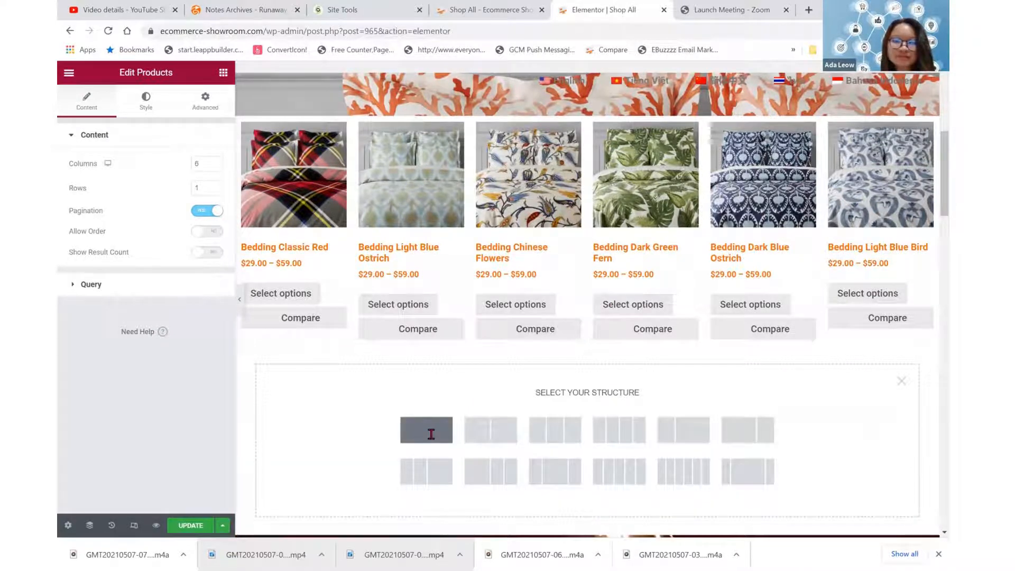
{"action": "left_click", "coordinate": [427, 430]}
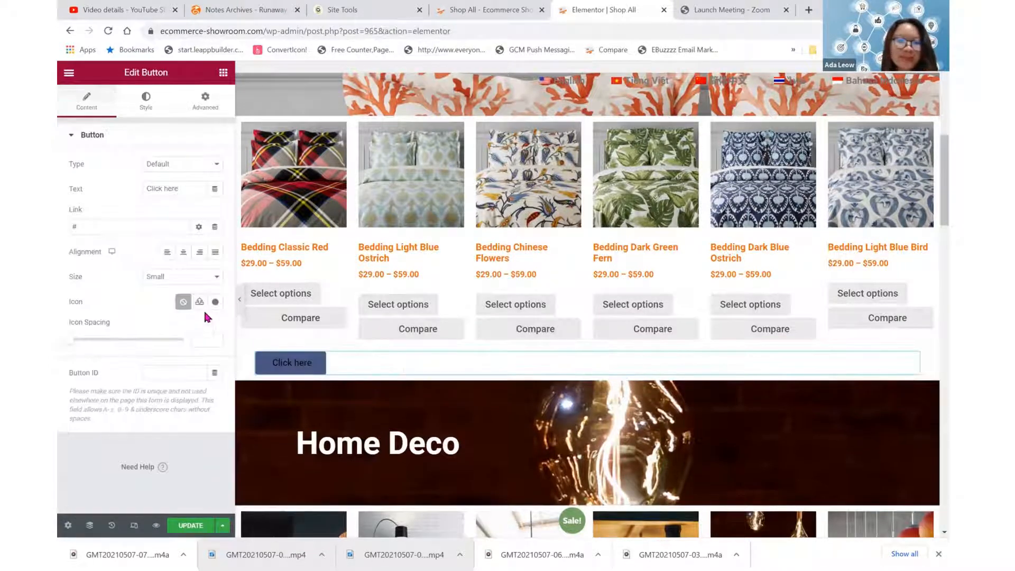
- Center the button, set its size to Medium, and change its text to 'Browse More'
{"action": "left_click", "coordinate": [183, 251]}
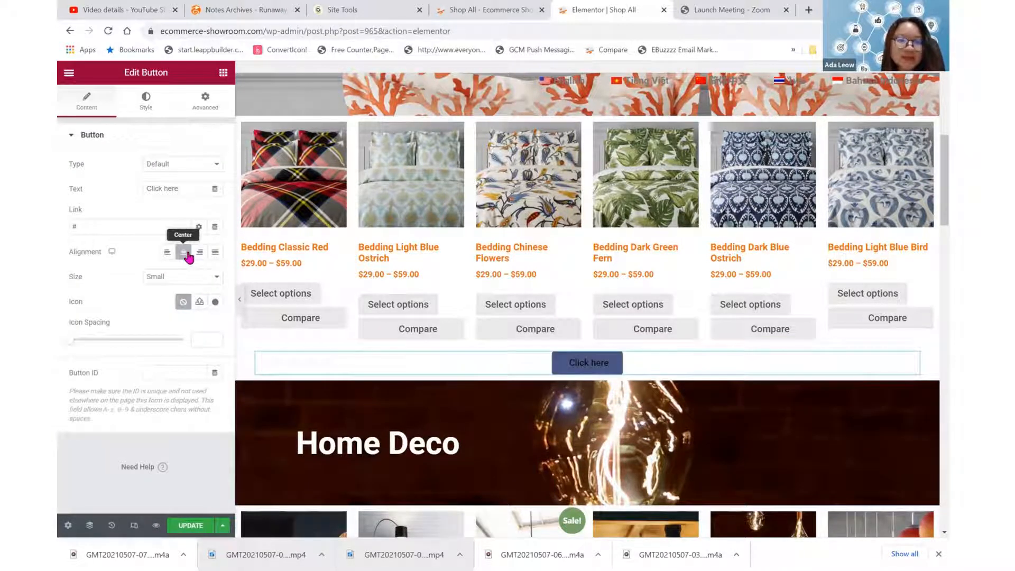
{"action": "left_click", "coordinate": [182, 277]}
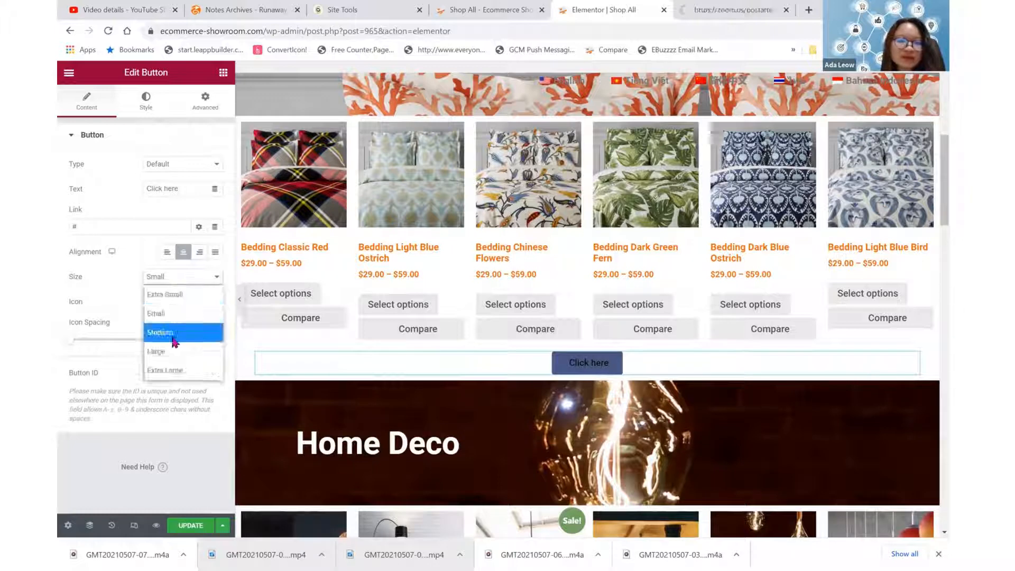
{"action": "left_click", "coordinate": [160, 332]}
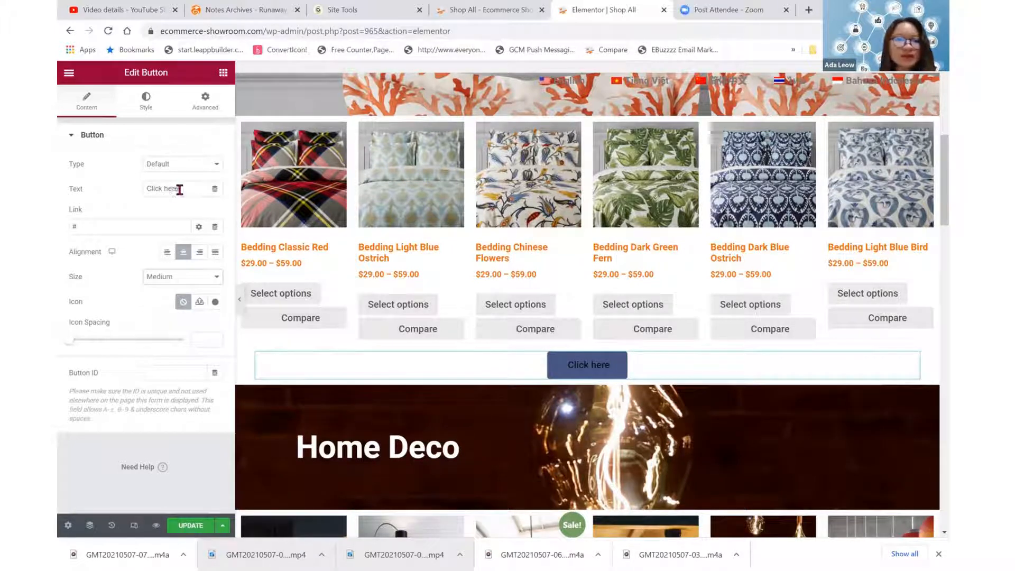
{"action": "type", "text": "B"}
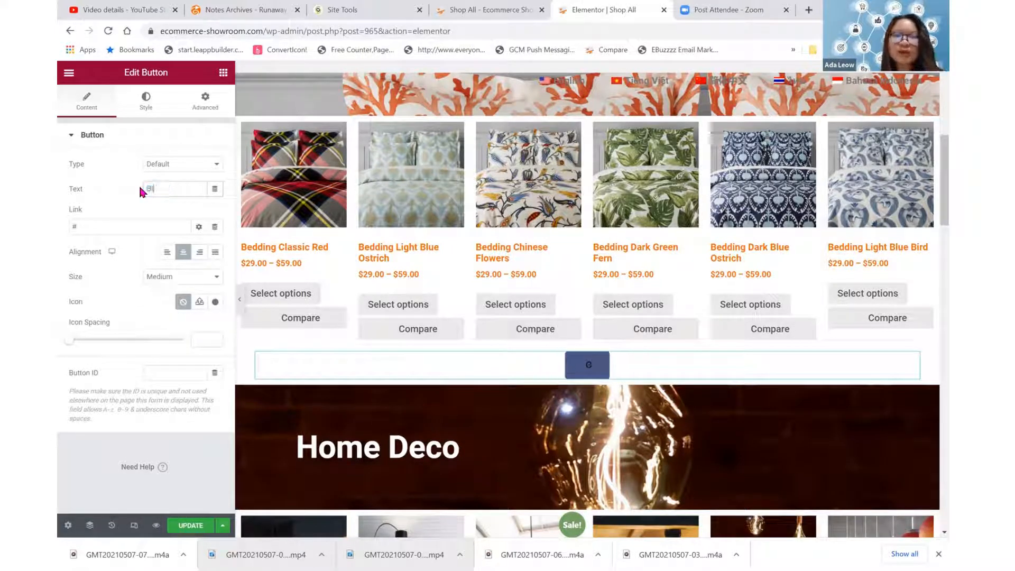
{"action": "type", "text": "Browse More"}
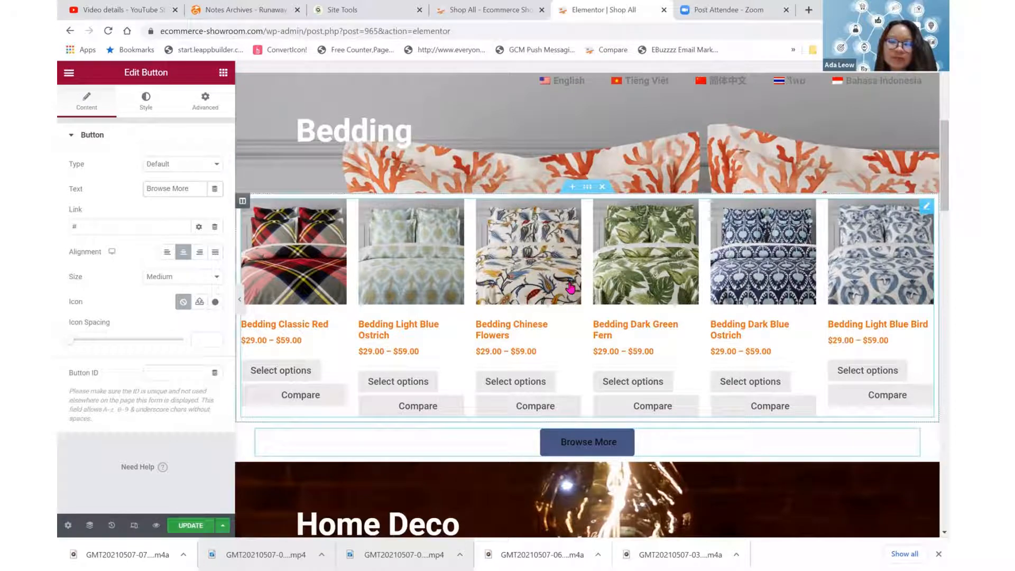
{"action": "scroll", "scroll_direction": "down", "scroll_amount": 3}
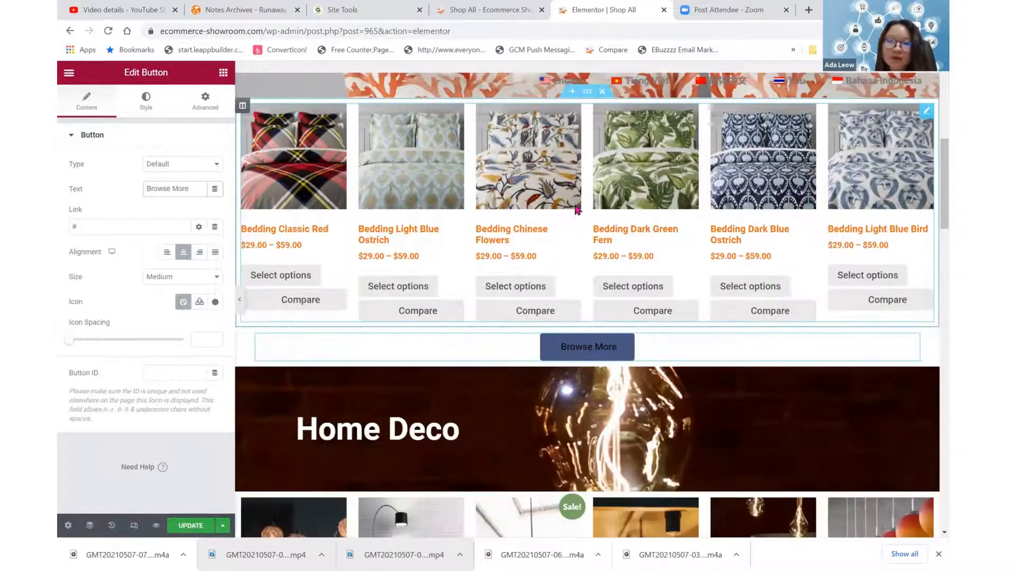
{"action": "scroll", "scroll_direction": "down", "scroll_amount": 3}
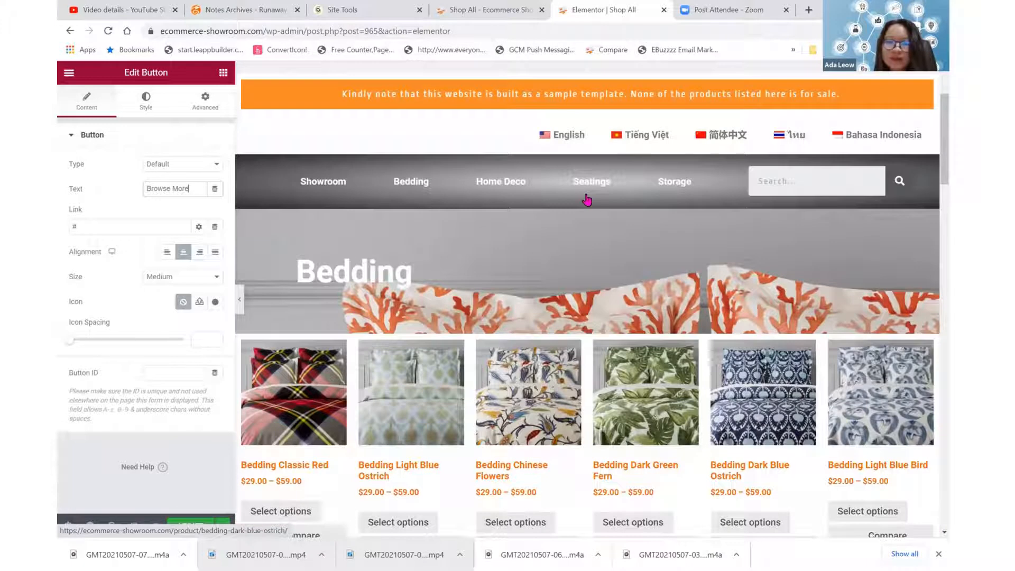
- Build a two-column section: Browse More button on the right, Bedding grid on the left
{"action": "scroll", "scroll_direction": "down", "scroll_amount": 3}
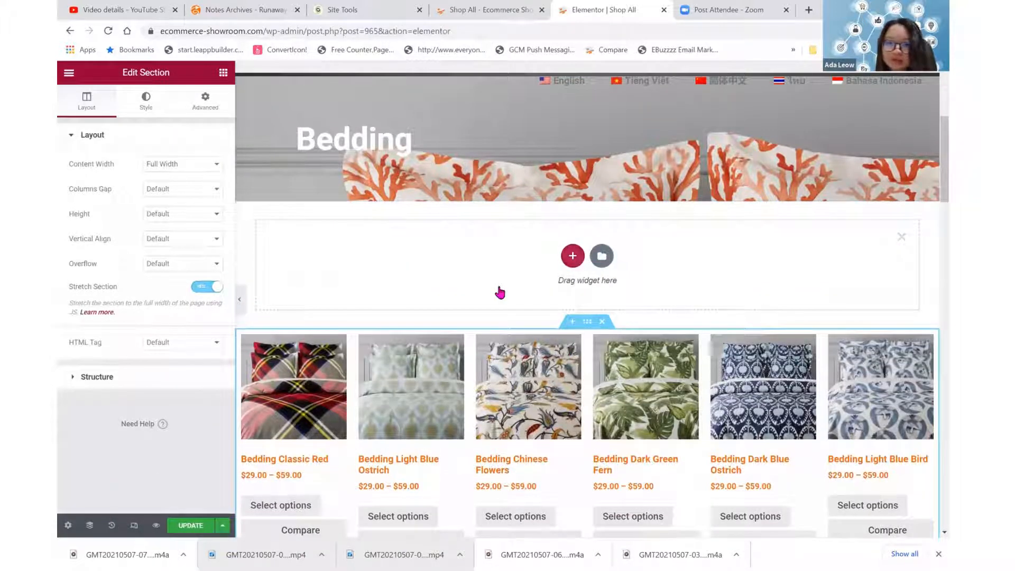
{"action": "left_click", "coordinate": [572, 255]}
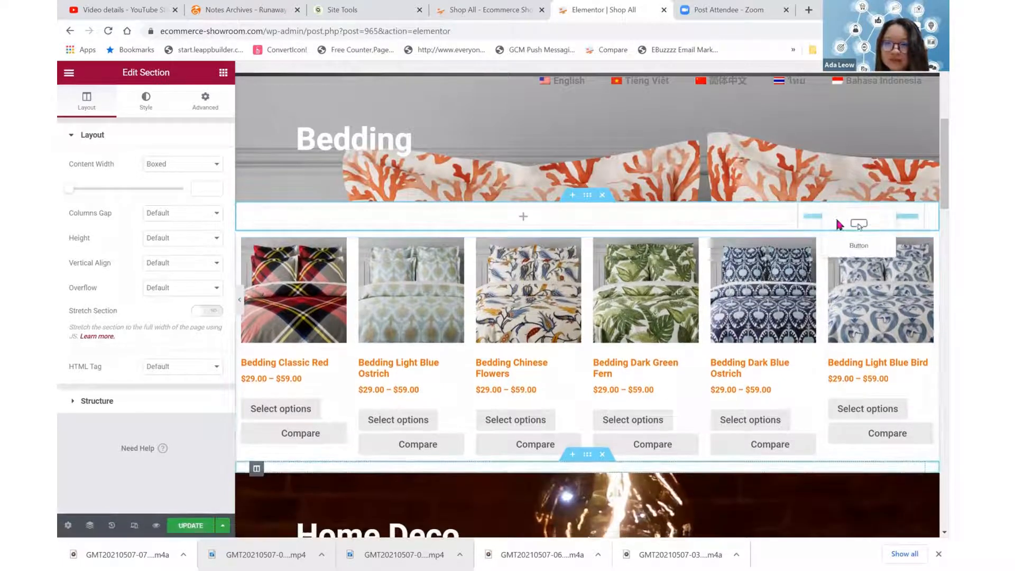
{"action": "left_click", "coordinate": [859, 224]}
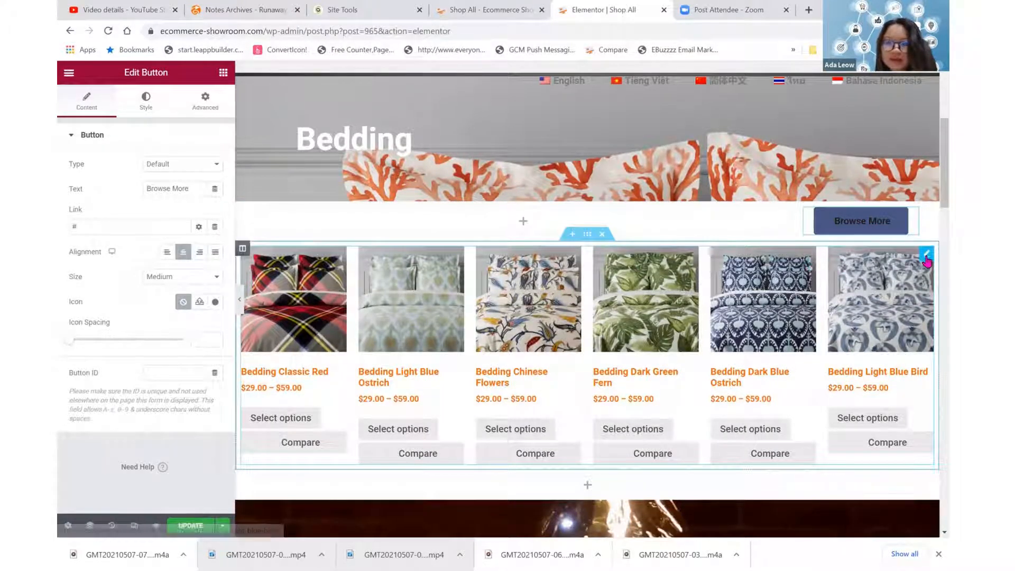
{"action": "scroll", "scroll_direction": "down", "scroll_amount": 3}
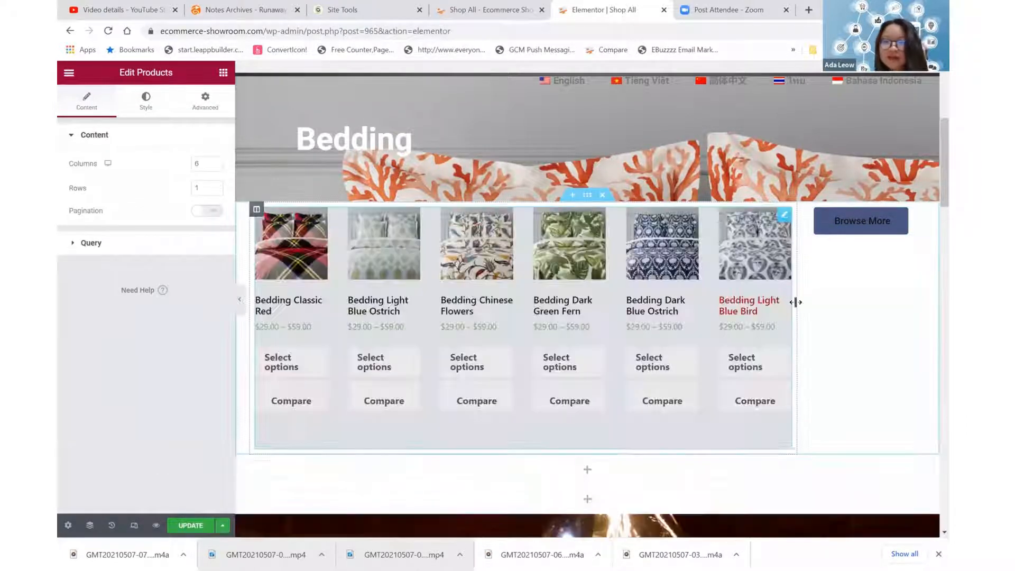
{"action": "left_click", "coordinate": [861, 220]}
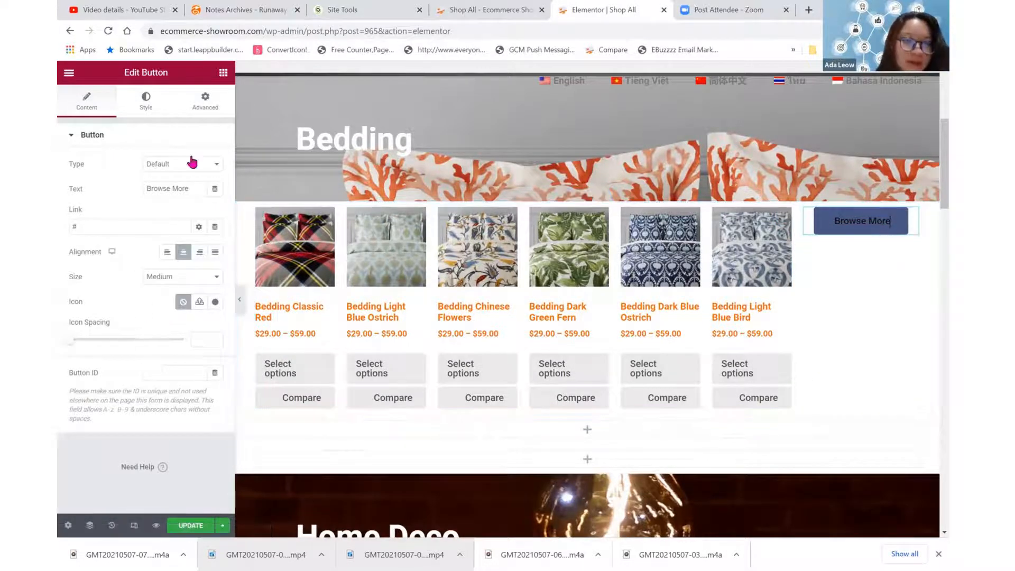
- Give the Browse More button a top margin of about 84 px in Advanced settings
{"action": "left_click", "coordinate": [146, 99]}
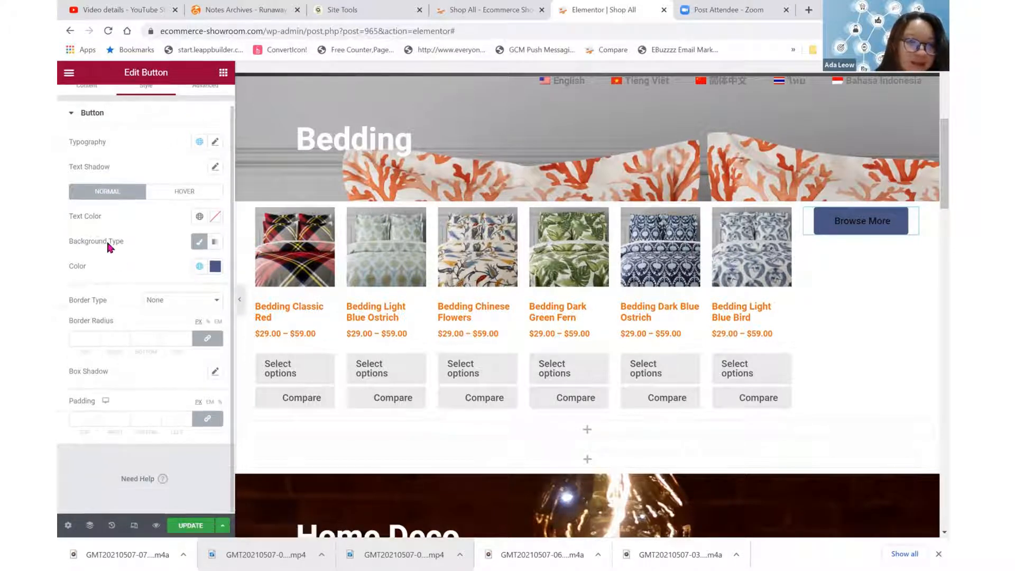
{"action": "left_click", "coordinate": [205, 100]}
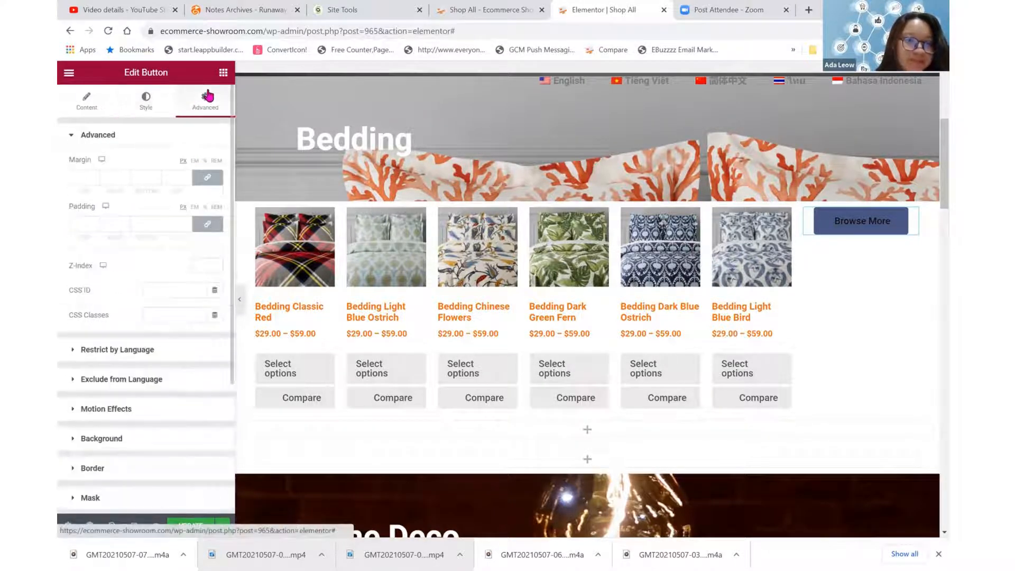
{"action": "scroll", "scroll_direction": "down", "scroll_amount": 3}
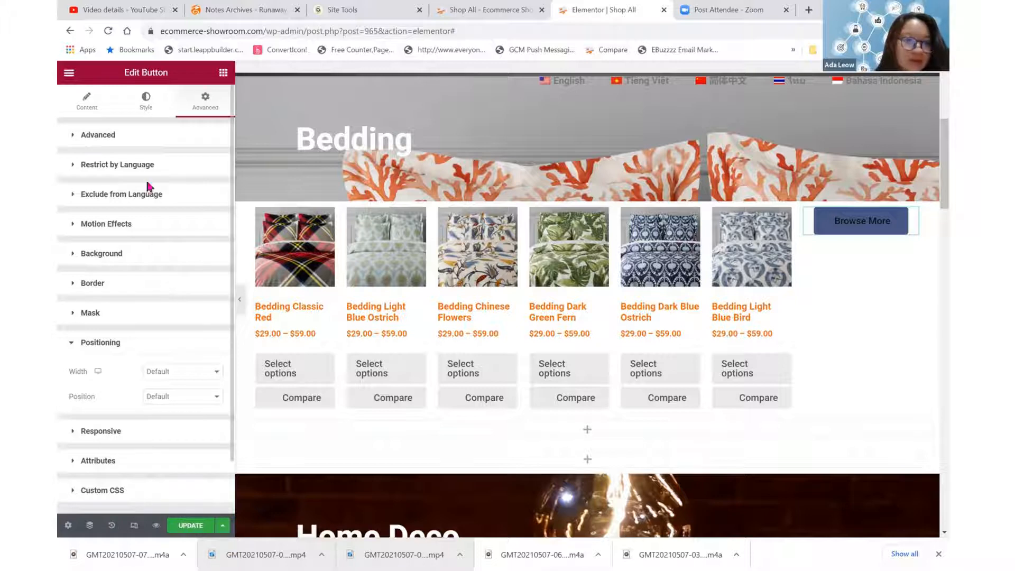
{"action": "left_click", "coordinate": [98, 135]}
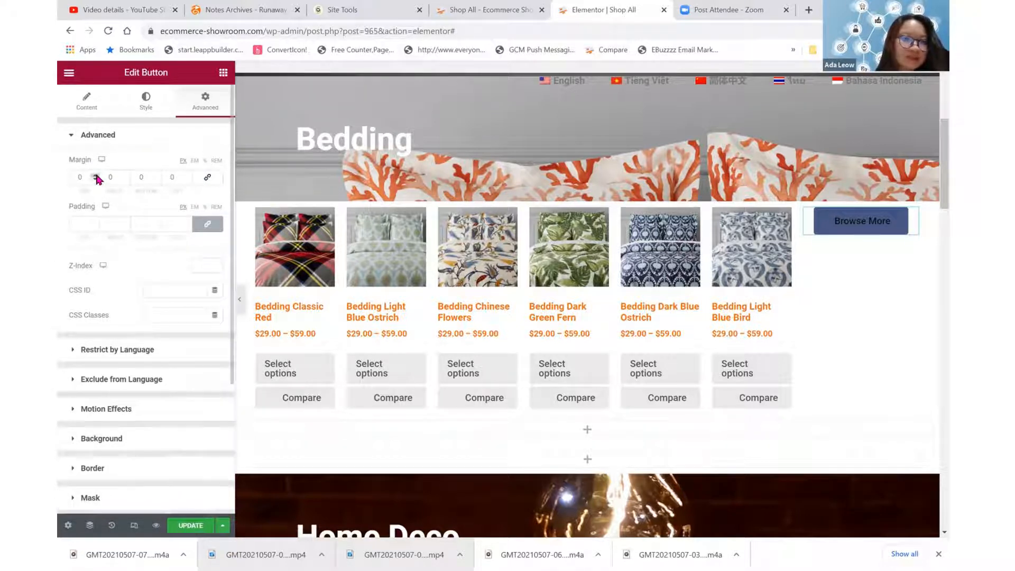
{"action": "type", "text": "23"}
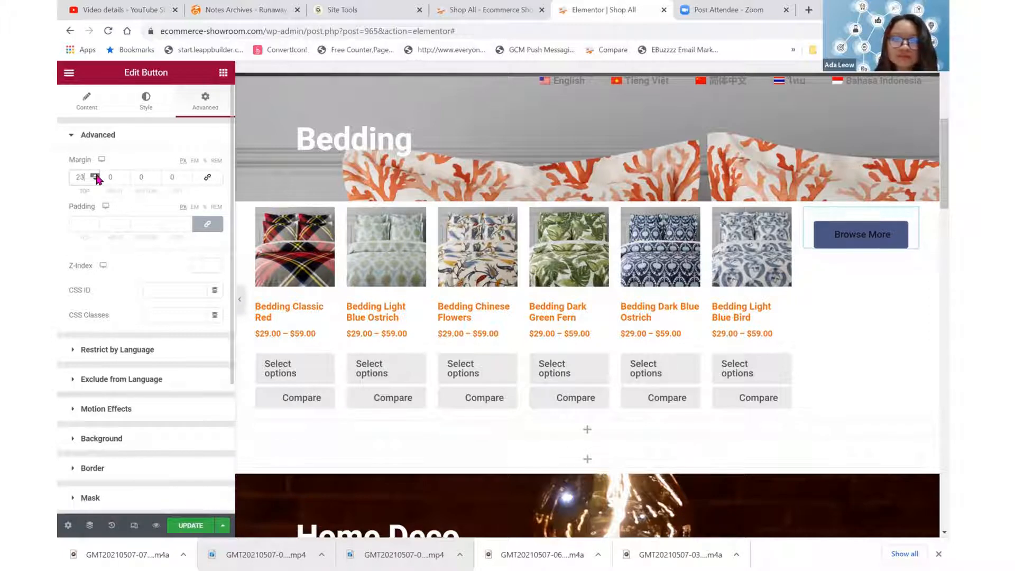
{"action": "type", "text": "46"}
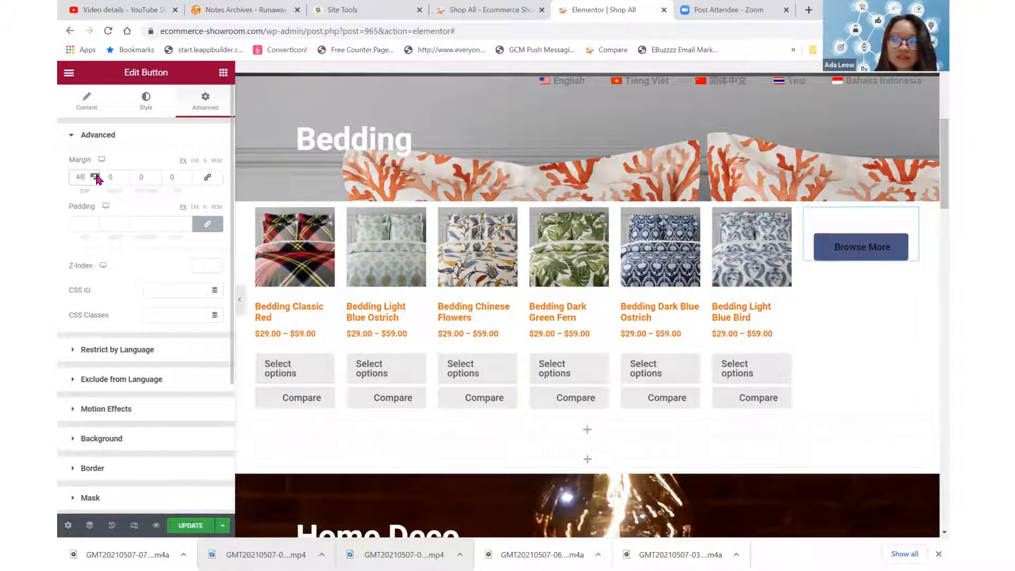
{"action": "left_click", "coordinate": [92, 174]}
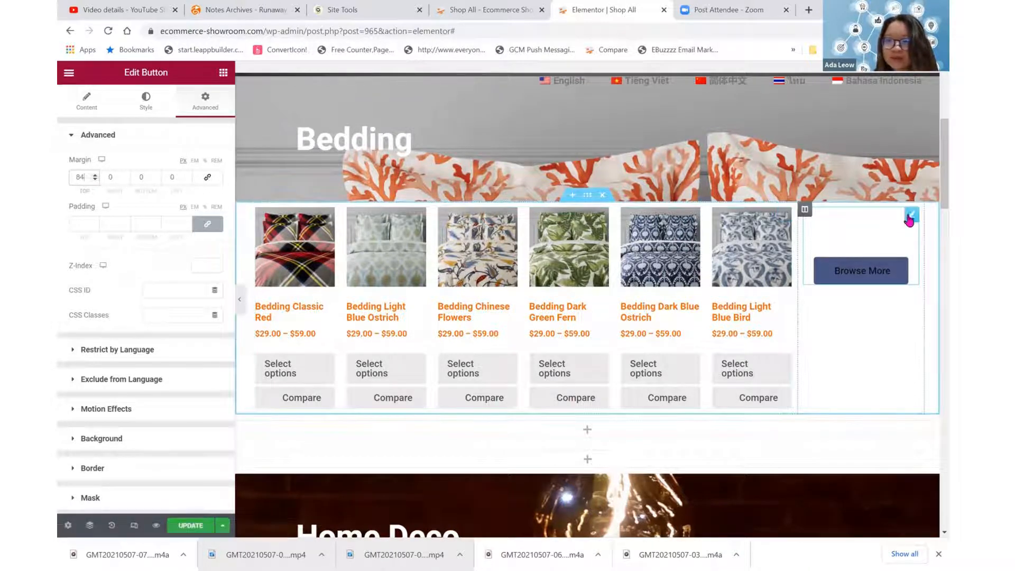
- Replace the button with a 'BROWSE MORE' heading and adjust its style and spacing
{"action": "right_click", "coordinate": [909, 220]}
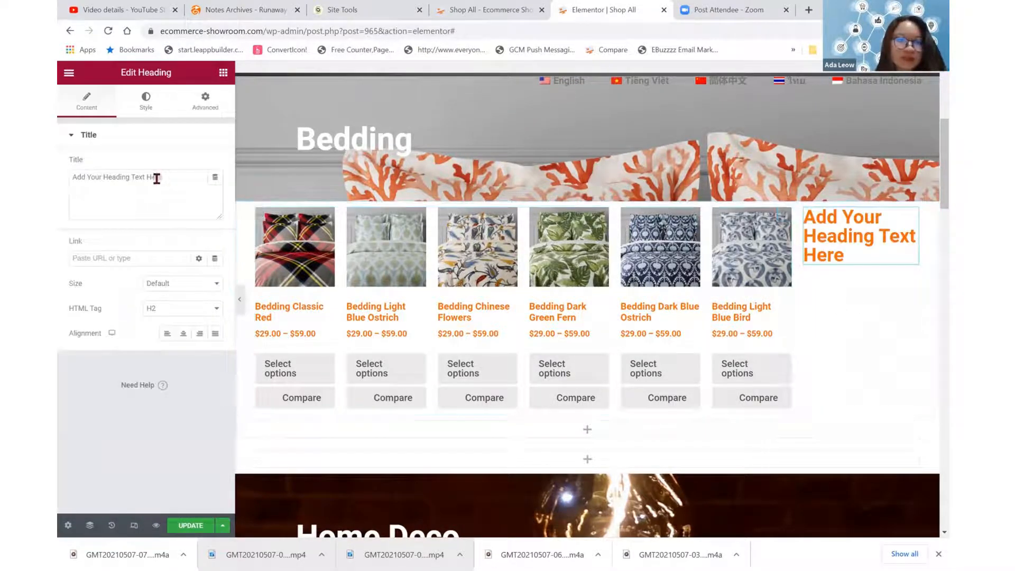
{"action": "double_click", "coordinate": [111, 177]}
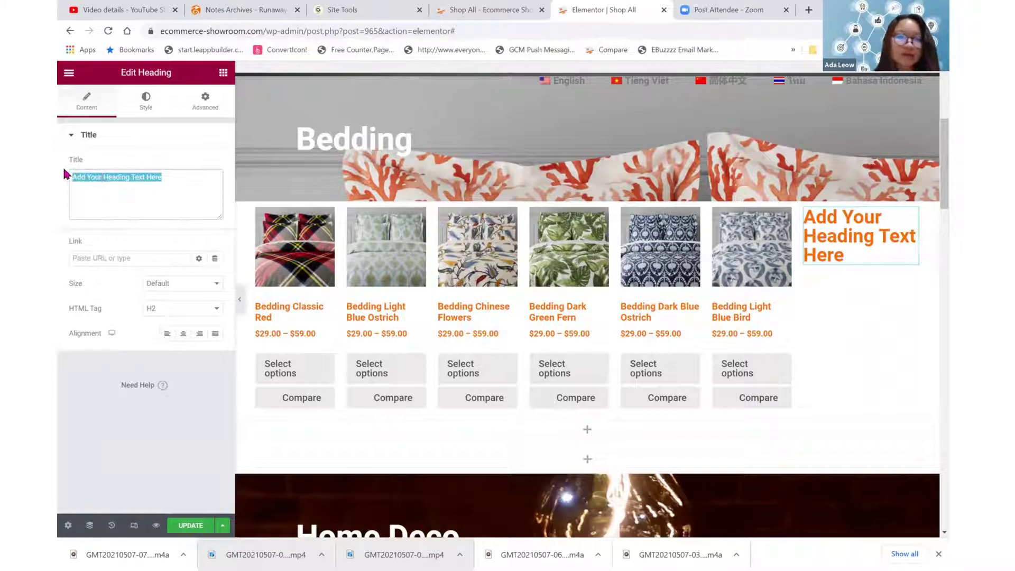
{"action": "type", "text": "BROWSE"}
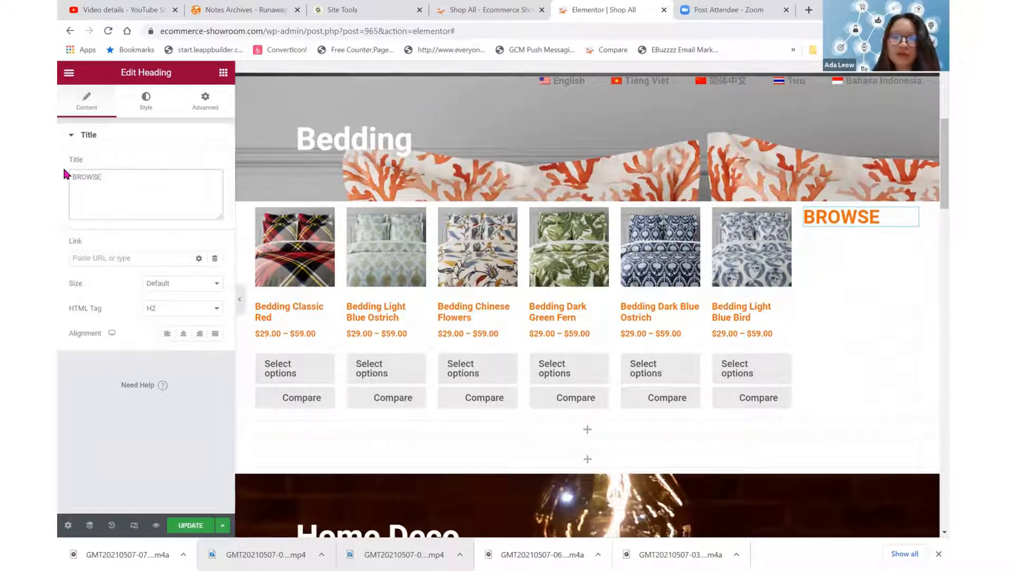
{"action": "type", "text": "MORE"}
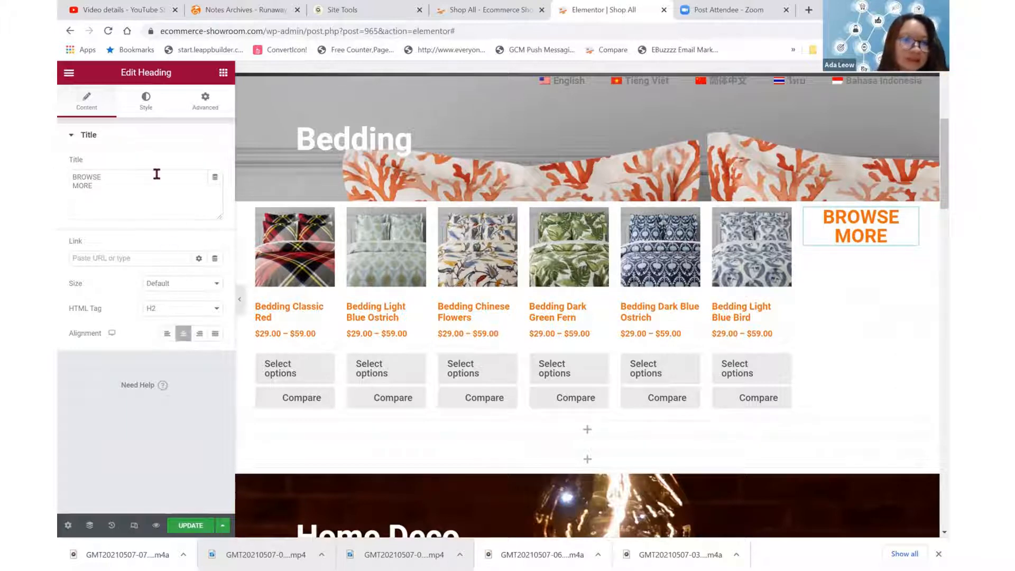
{"action": "left_click", "coordinate": [145, 97]}
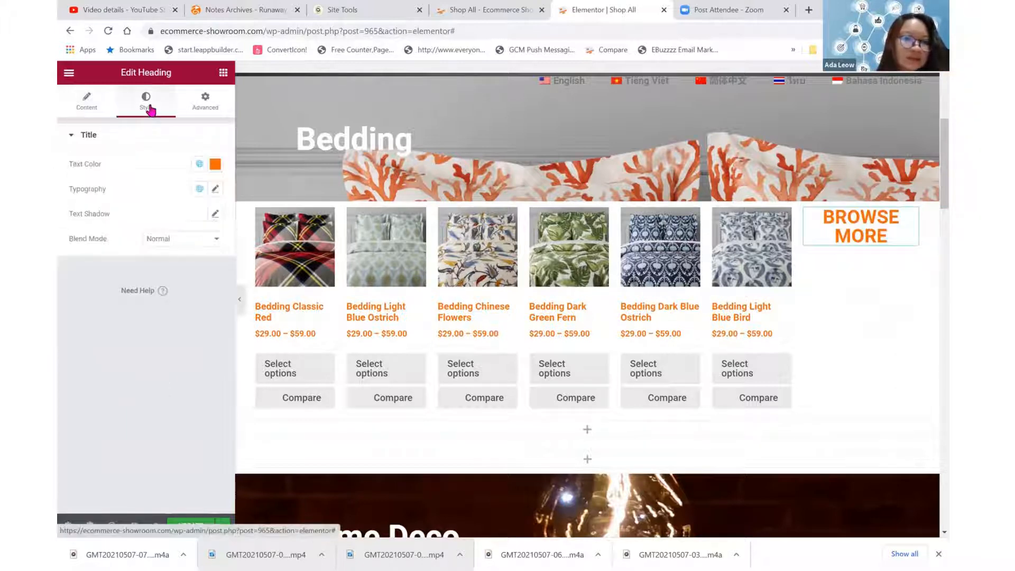
{"action": "left_click", "coordinate": [204, 100]}
{"action": "type", "text": "142"}
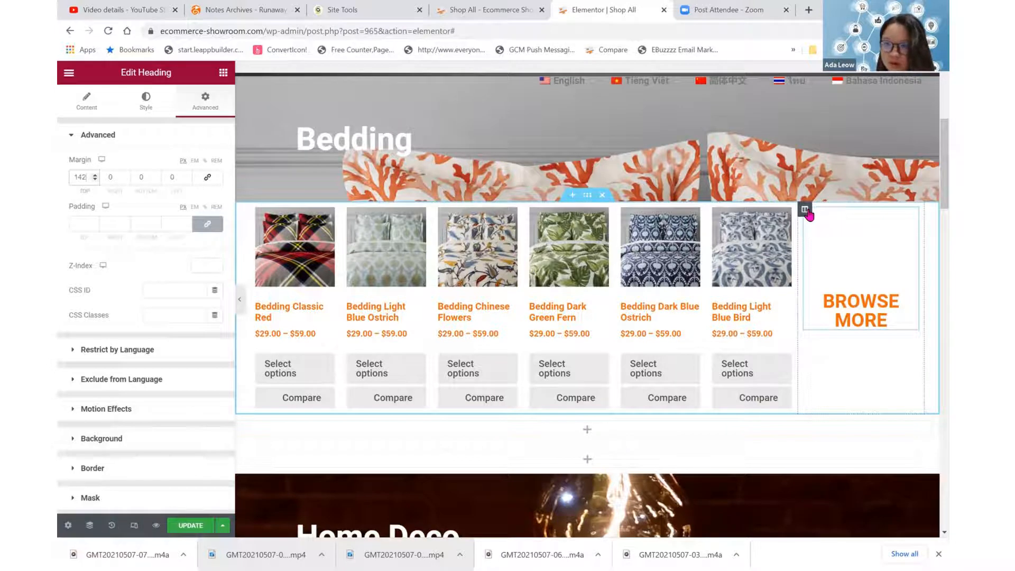
- Set the right column's vertical alignment to Middle and reset the heading's top margin to 0
{"action": "left_click", "coordinate": [803, 210]}
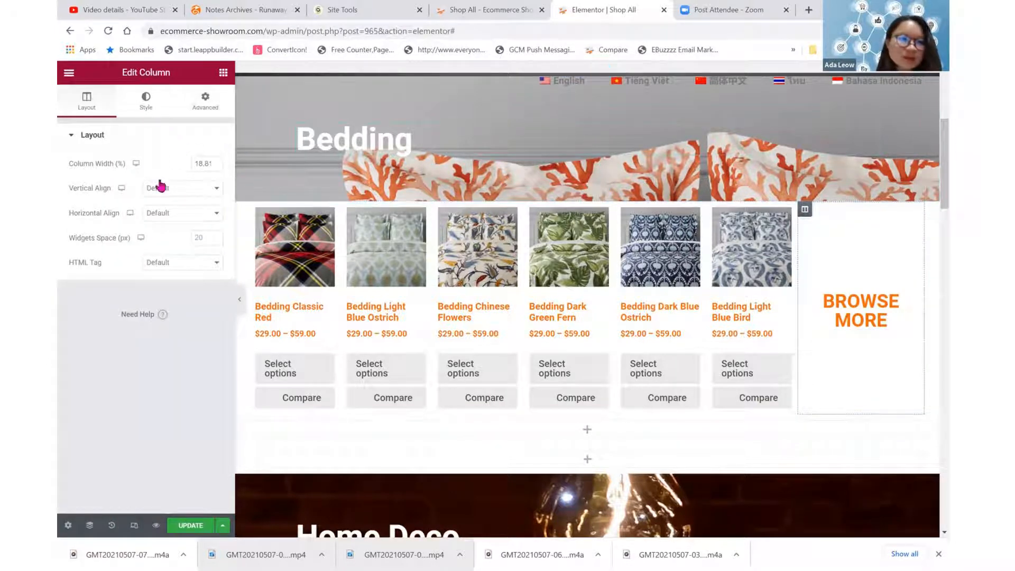
{"action": "left_click", "coordinate": [181, 188]}
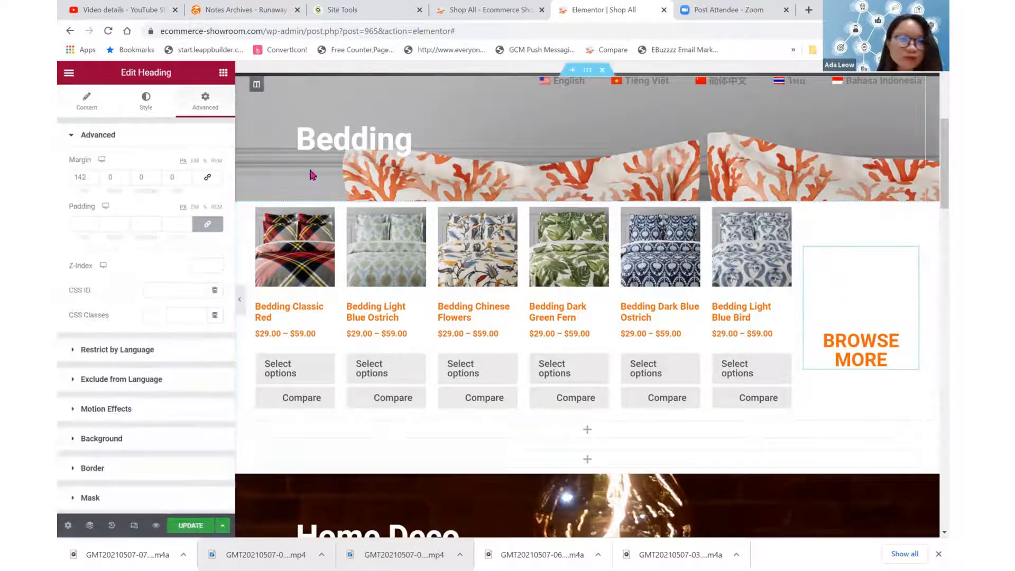
{"action": "left_click", "coordinate": [82, 177]}
{"action": "type", "text": "0"}
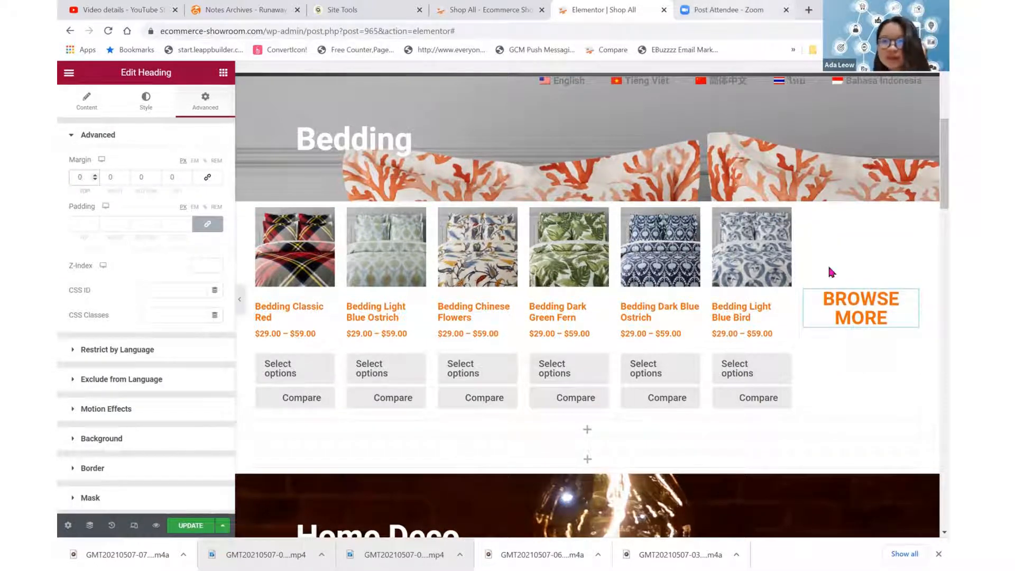
{"action": "left_click", "coordinate": [860, 308]}
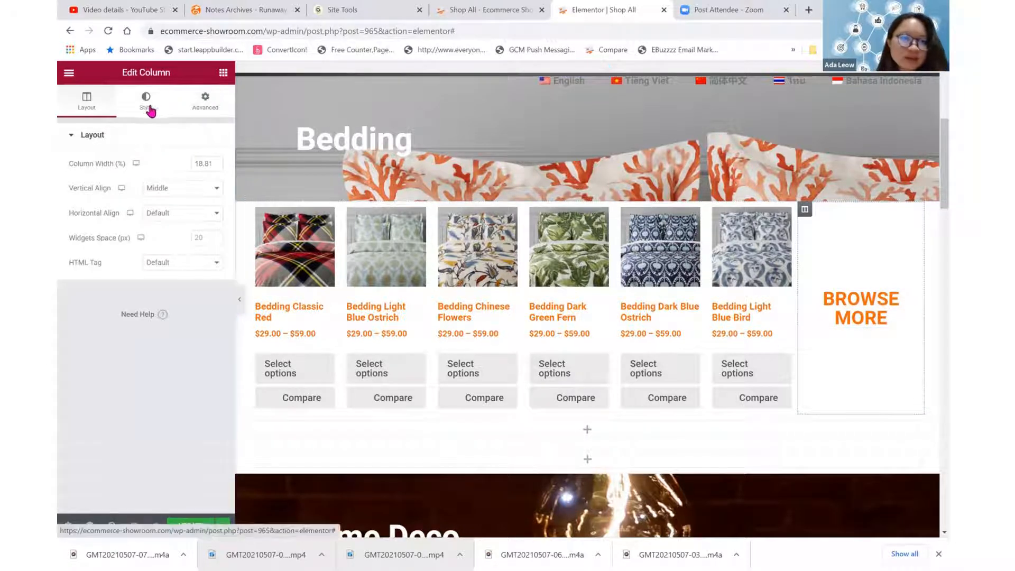
- Set the BROWSE MORE column's Classic background colour to light pink #EFD1D1
{"action": "left_click", "coordinate": [146, 98]}
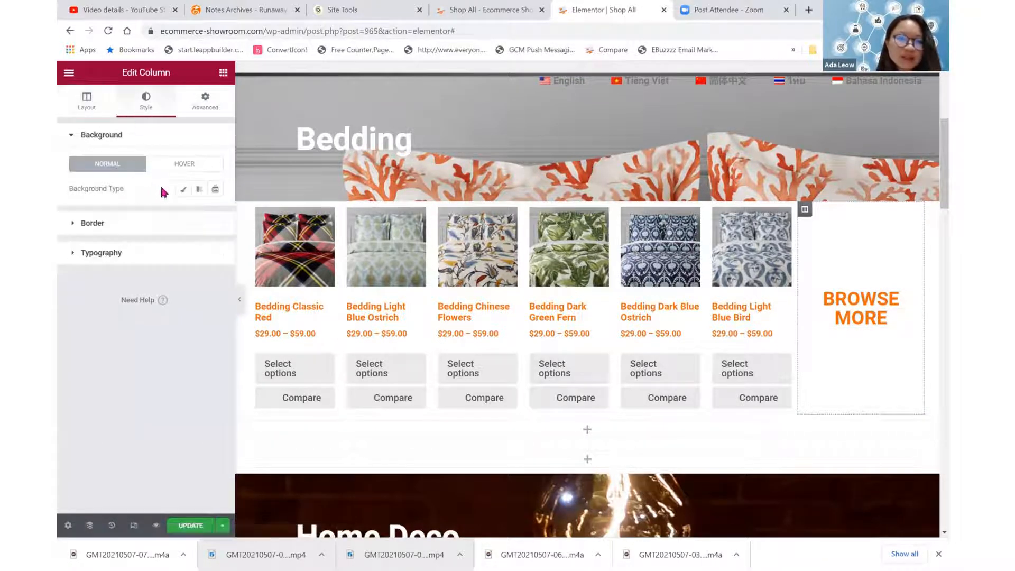
{"action": "left_click", "coordinate": [183, 189]}
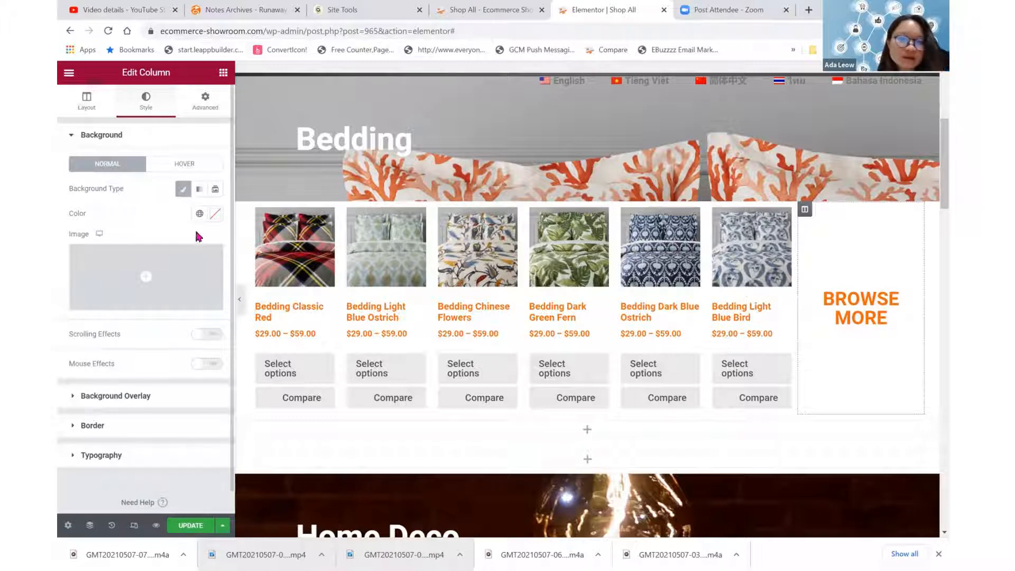
{"action": "left_click", "coordinate": [215, 213]}
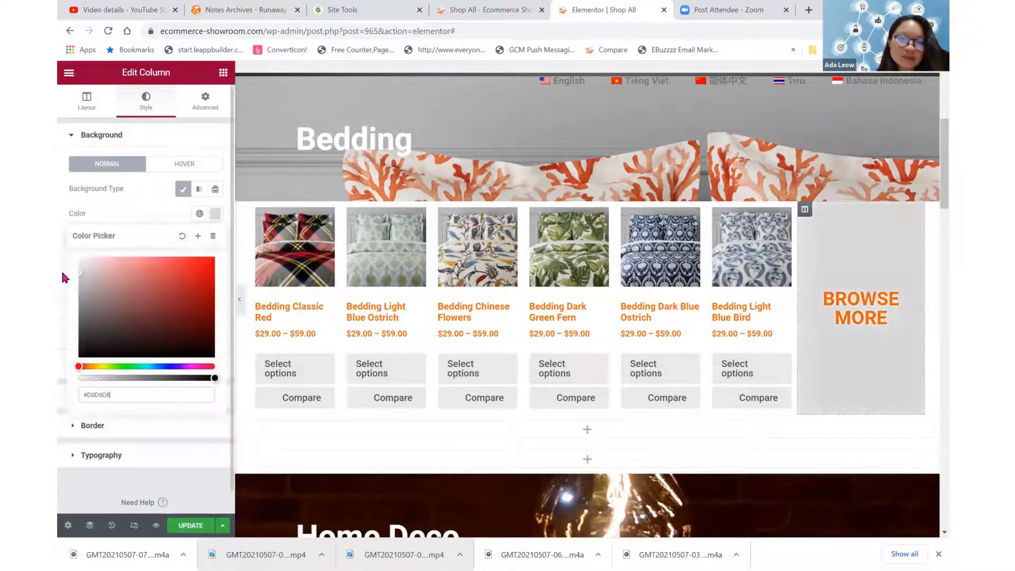
{"action": "left_click", "coordinate": [214, 189]}
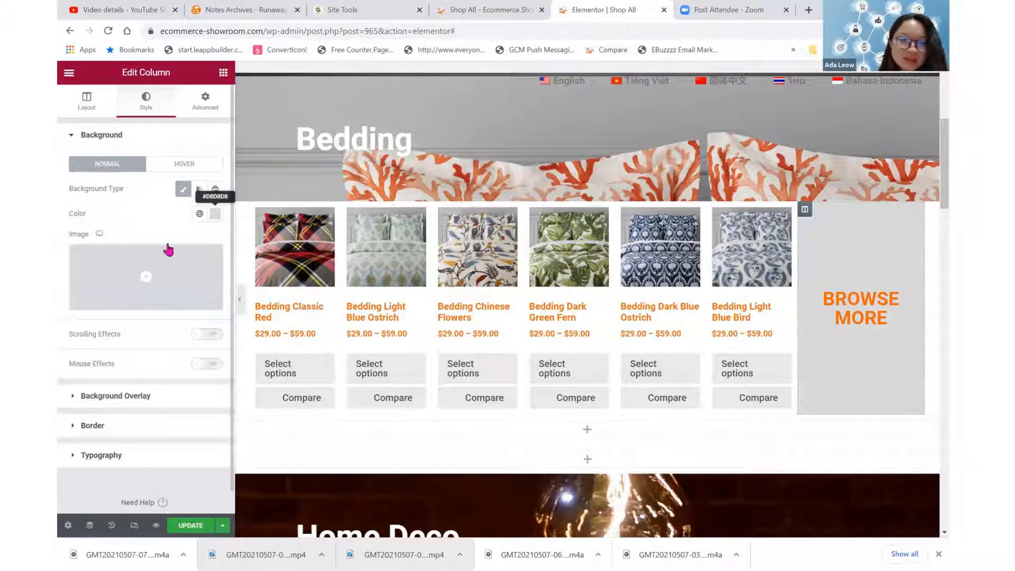
{"action": "left_click", "coordinate": [214, 213]}
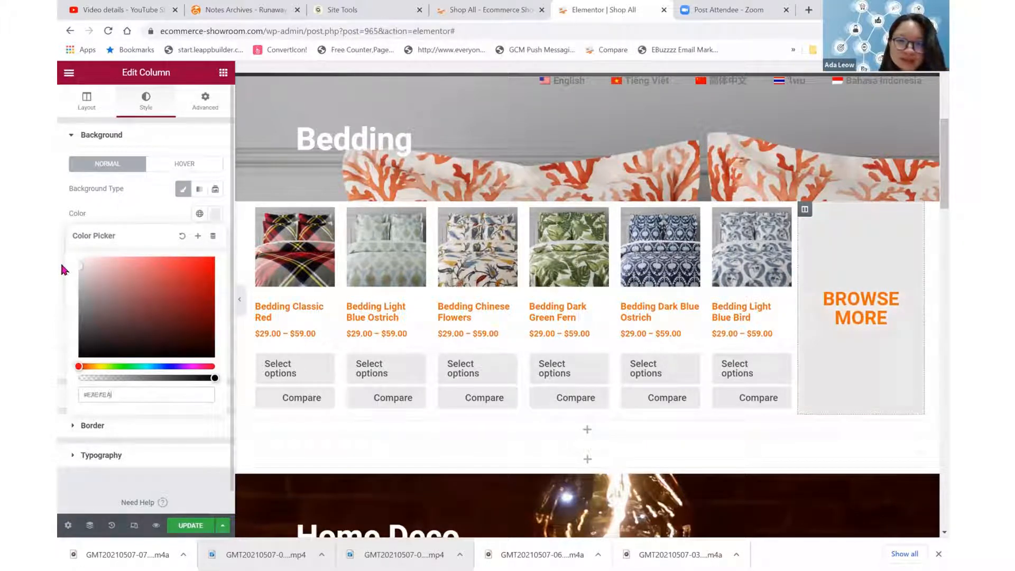
{"action": "left_click", "coordinate": [100, 265]}
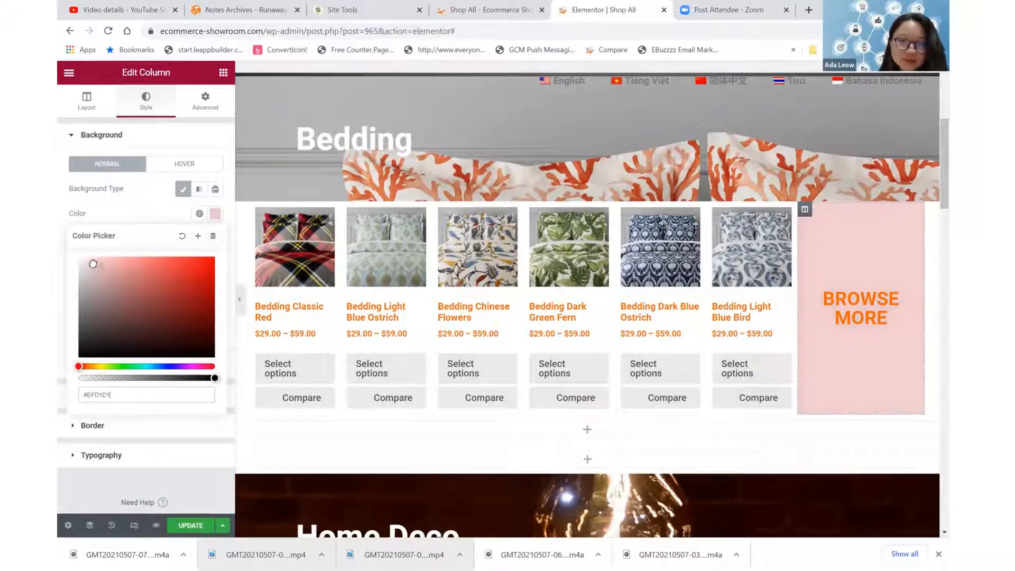
{"action": "left_click", "coordinate": [82, 260]}
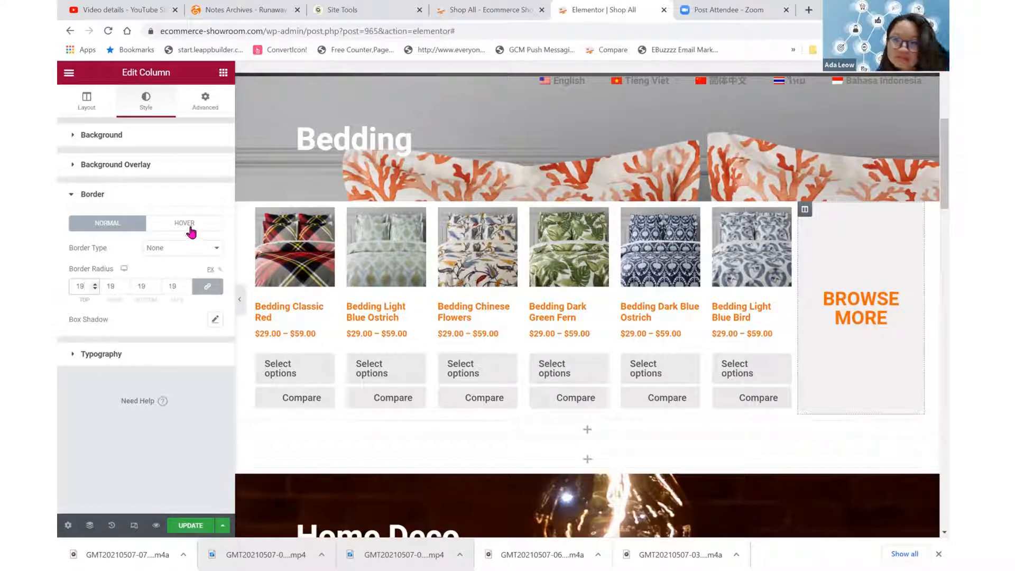
- Switch the column's border to Hover and open its Box Shadow for a blur-10 shadow
{"action": "left_click", "coordinate": [185, 223]}
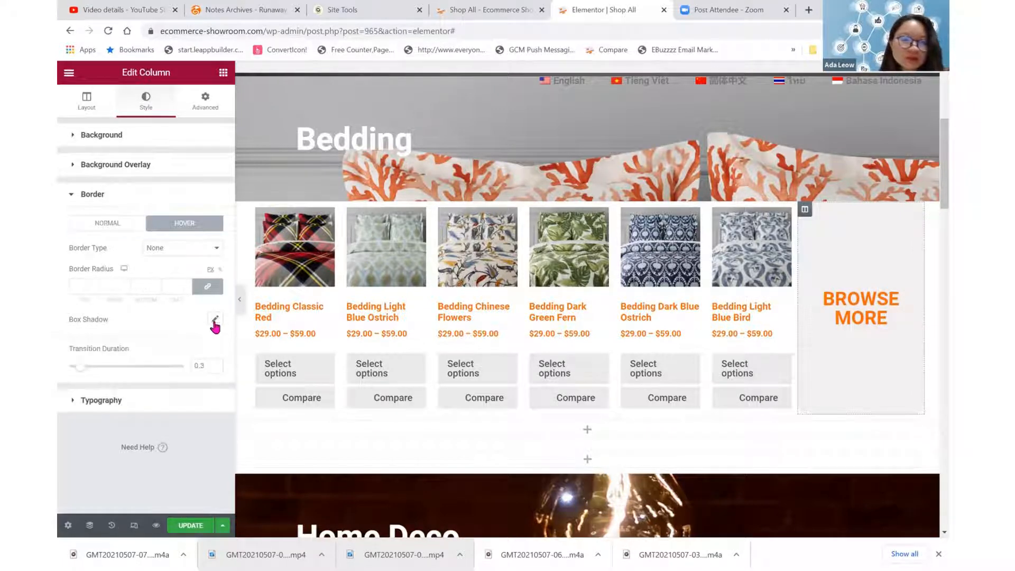
{"action": "left_click", "coordinate": [214, 321]}
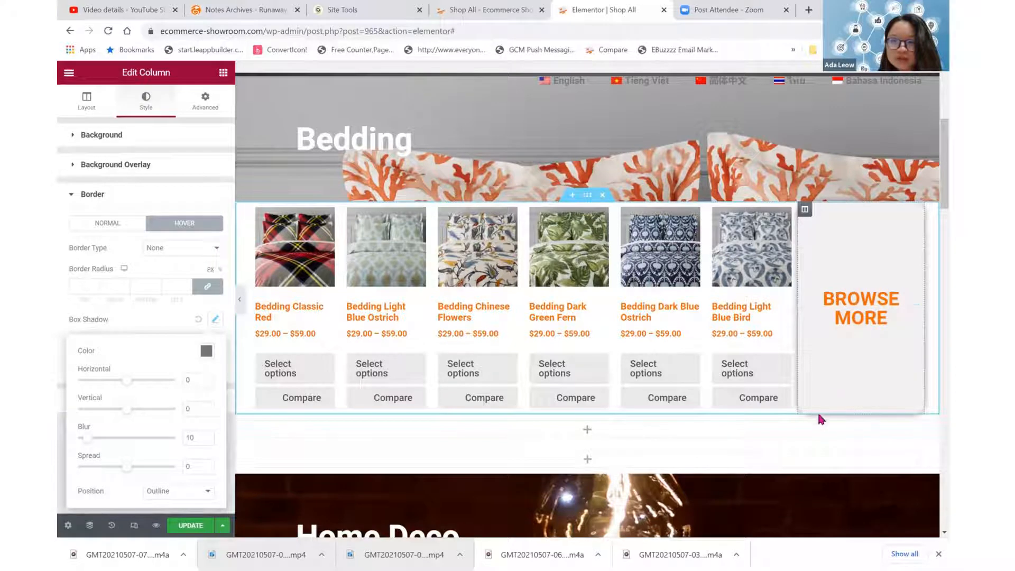
{"action": "mouse_move", "coordinate": [817, 226]}
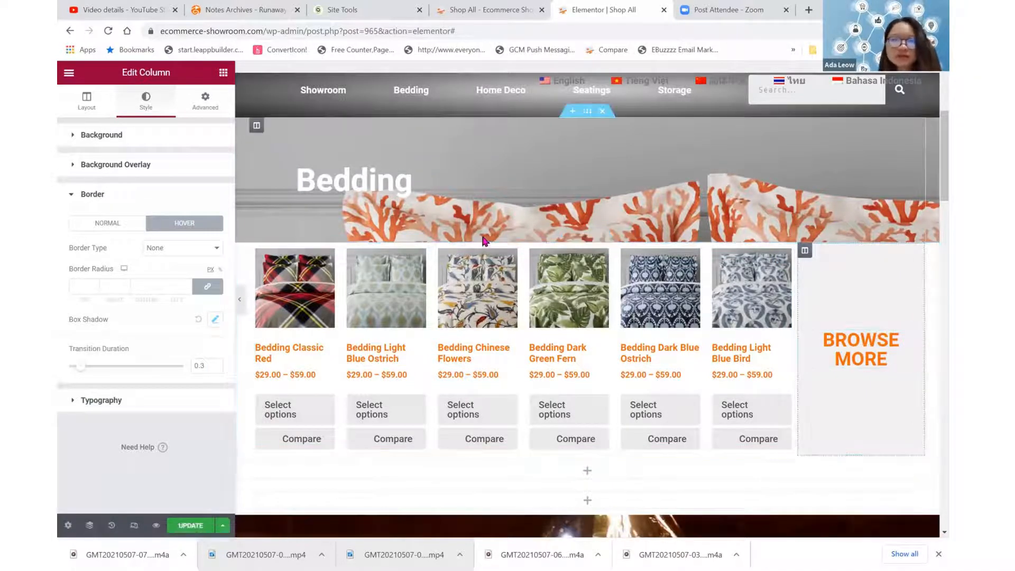
{"action": "scroll", "scroll_direction": "down", "scroll_amount": 3}
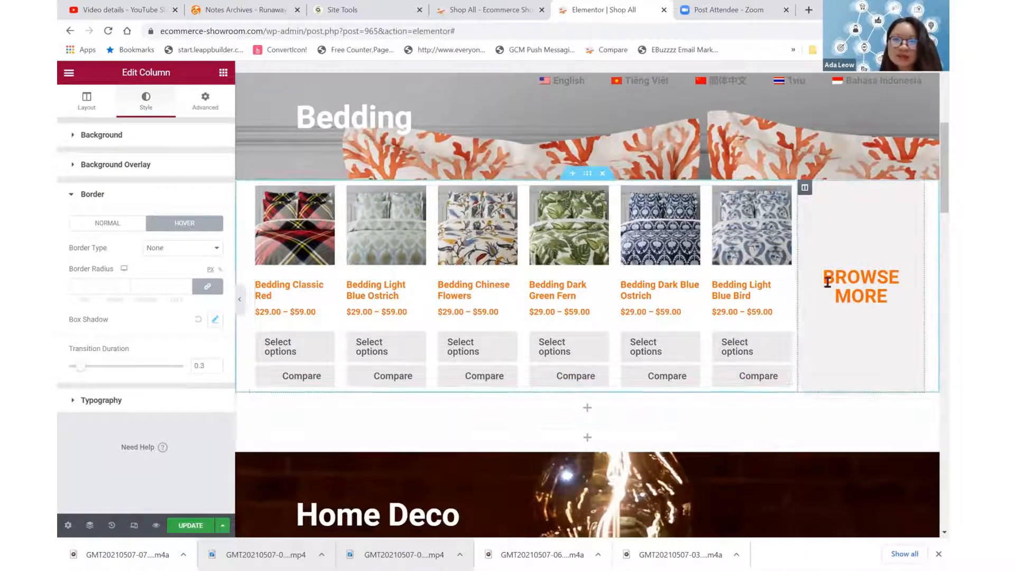
{"action": "mouse_move", "coordinate": [879, 320]}
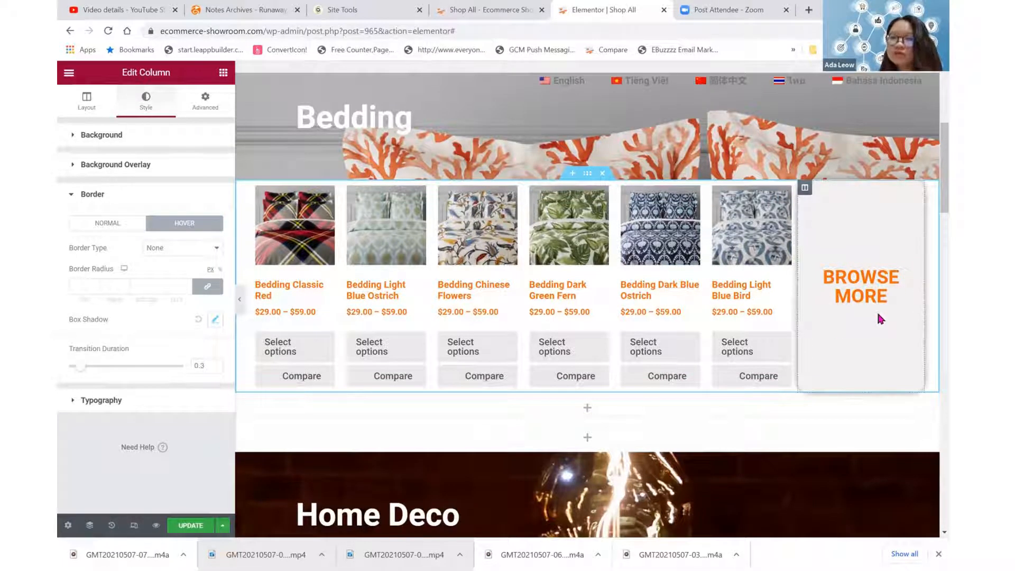